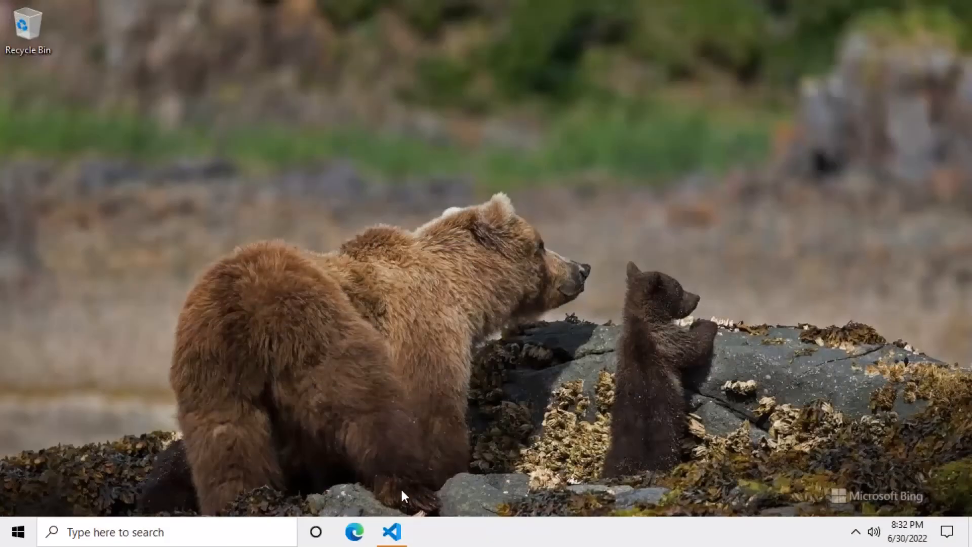
- Google 'marlin firmware' in Edge and open the 'Marlin Firmware: Home' result
click(354, 531)
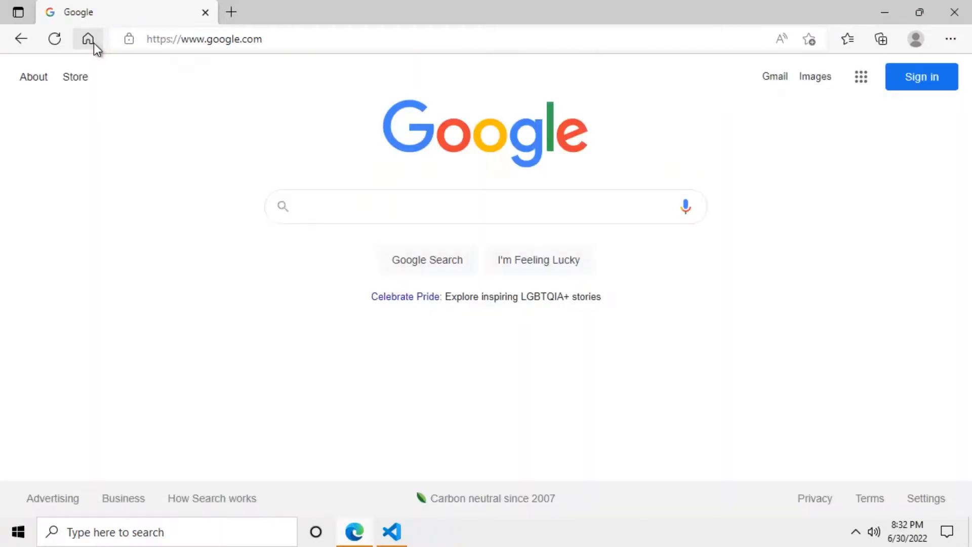
text(marlin)
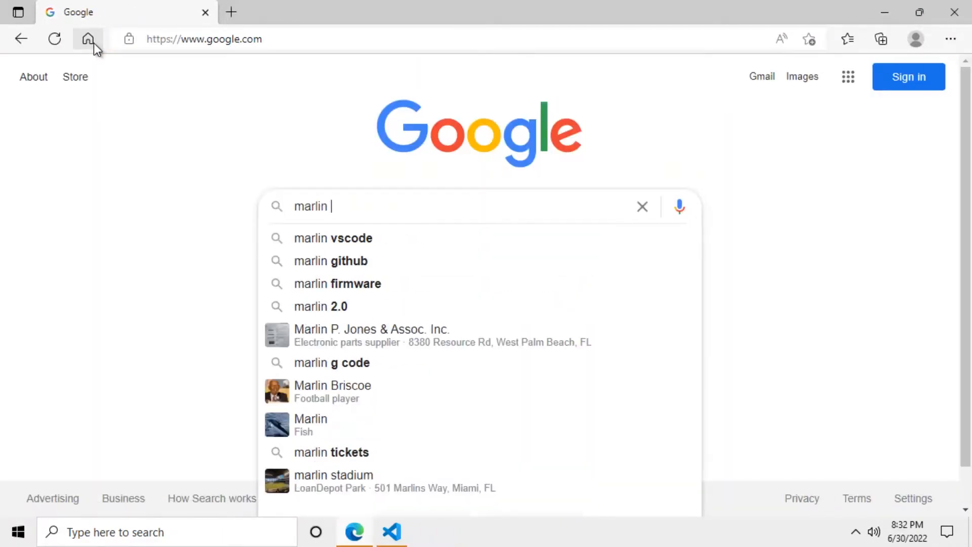
click(337, 283)
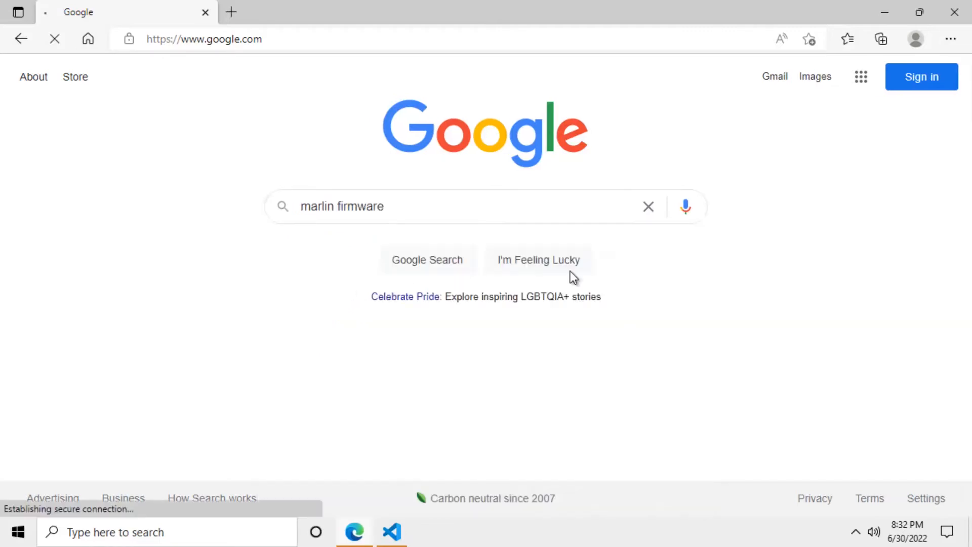
click(427, 260)
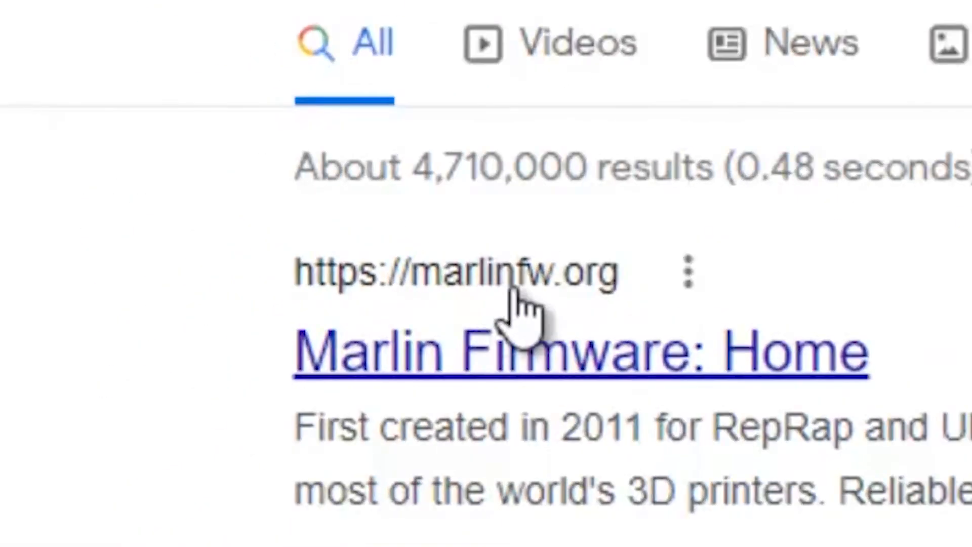
mouse_move(589, 372)
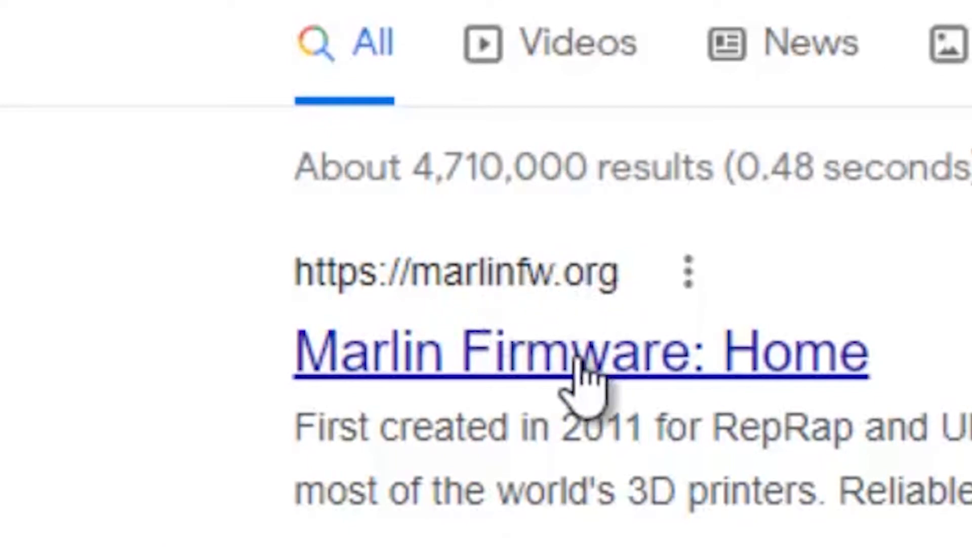
click(582, 353)
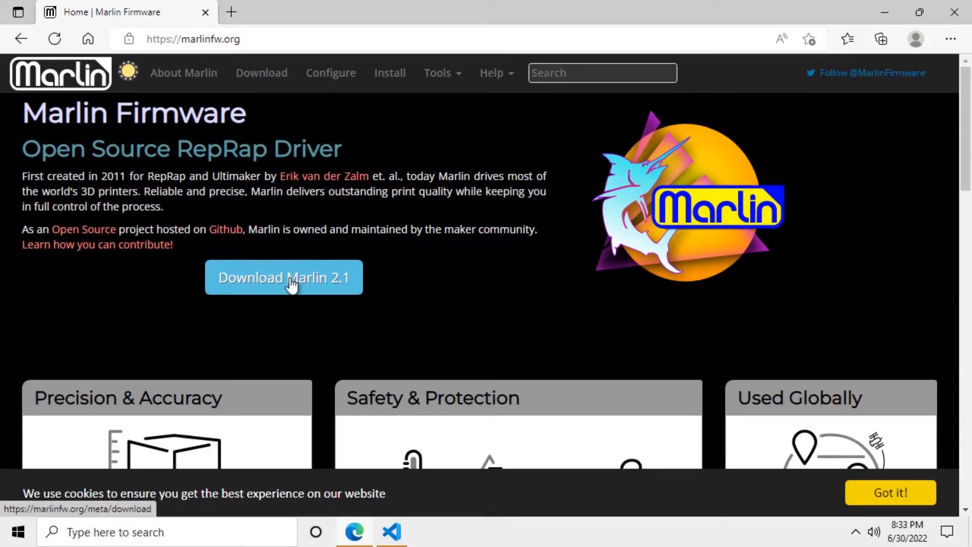
- Download the Marlin-2.1.x.zip current release and open its Configurations link
click(284, 277)
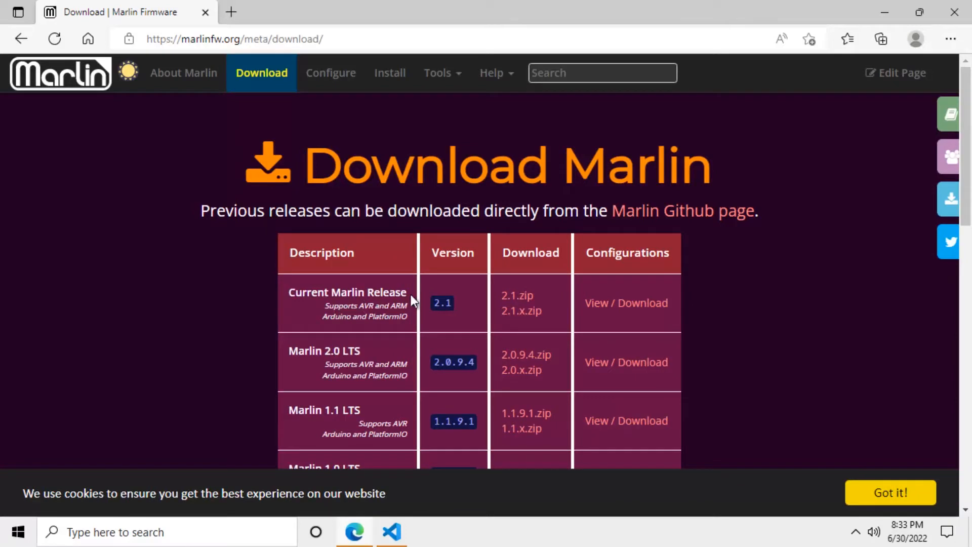
double_click(387, 292)
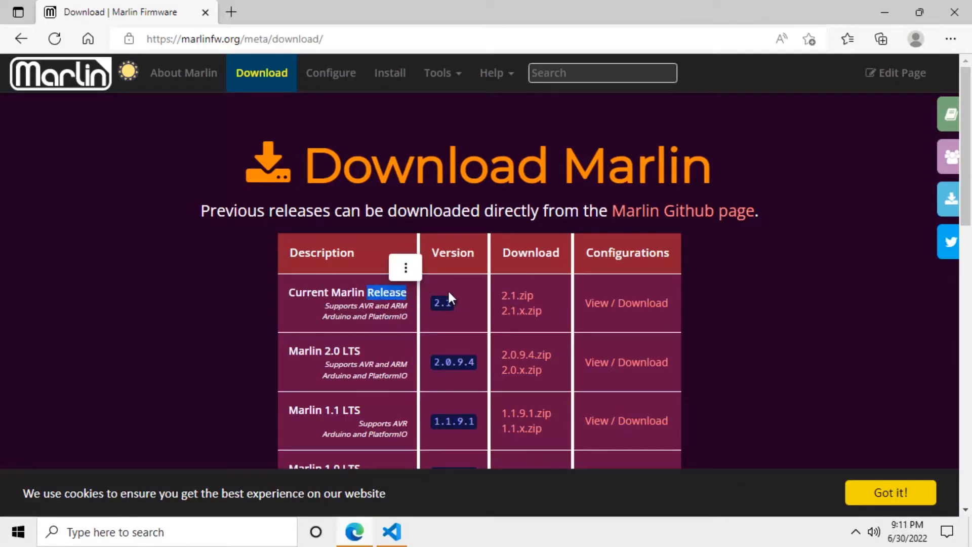
mouse_move(517, 295)
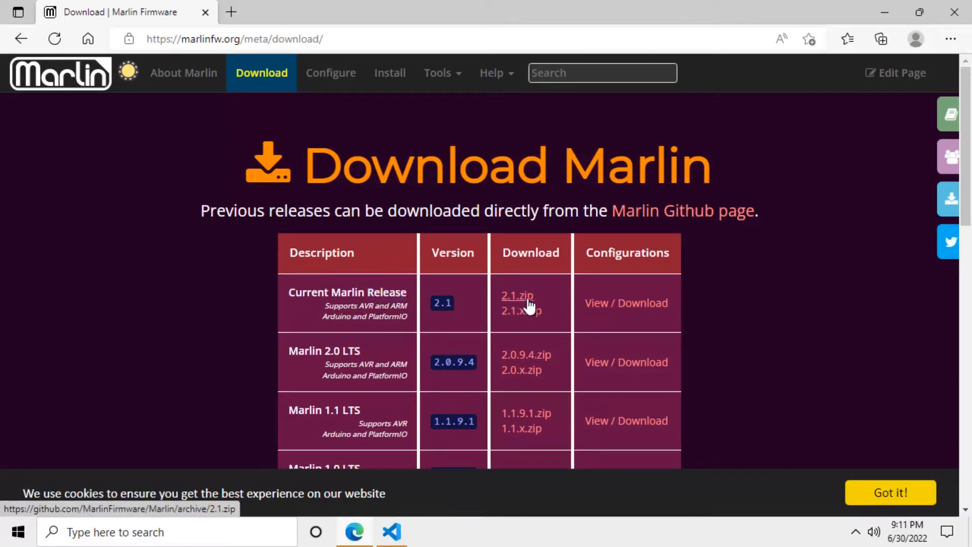
mouse_move(523, 316)
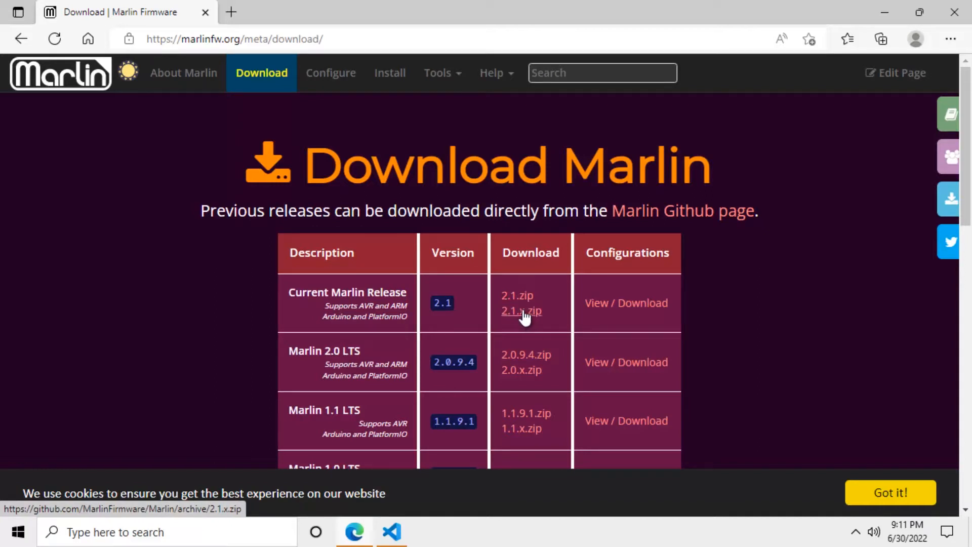
click(520, 310)
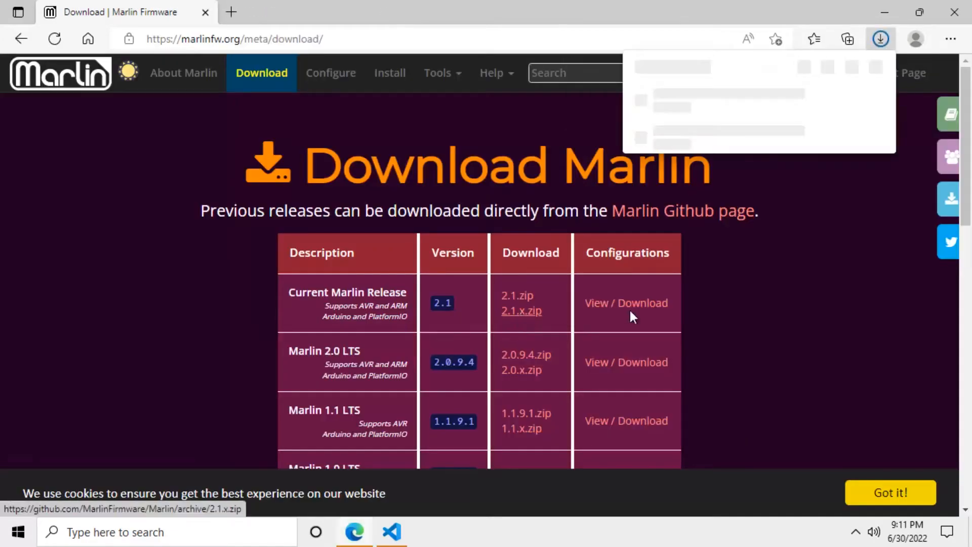
click(521, 311)
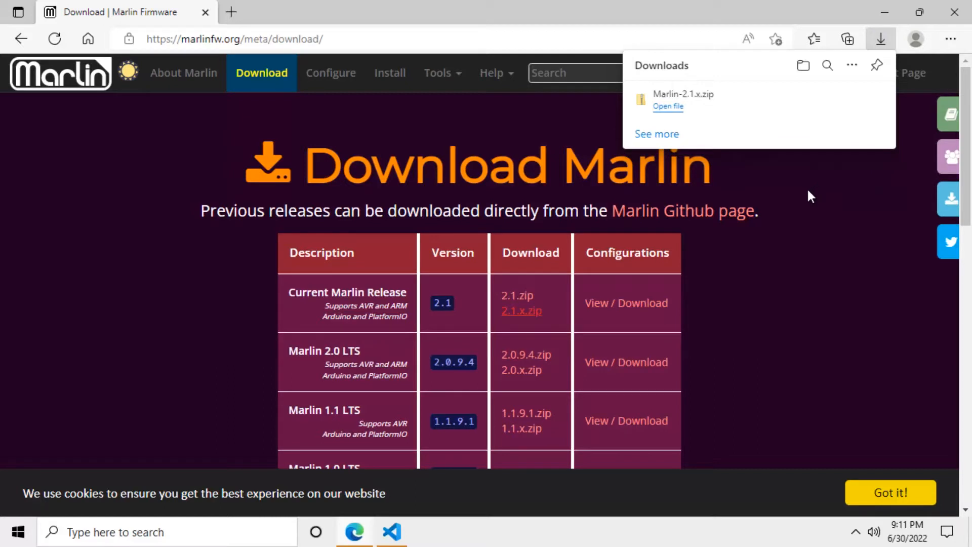
mouse_move(616, 321)
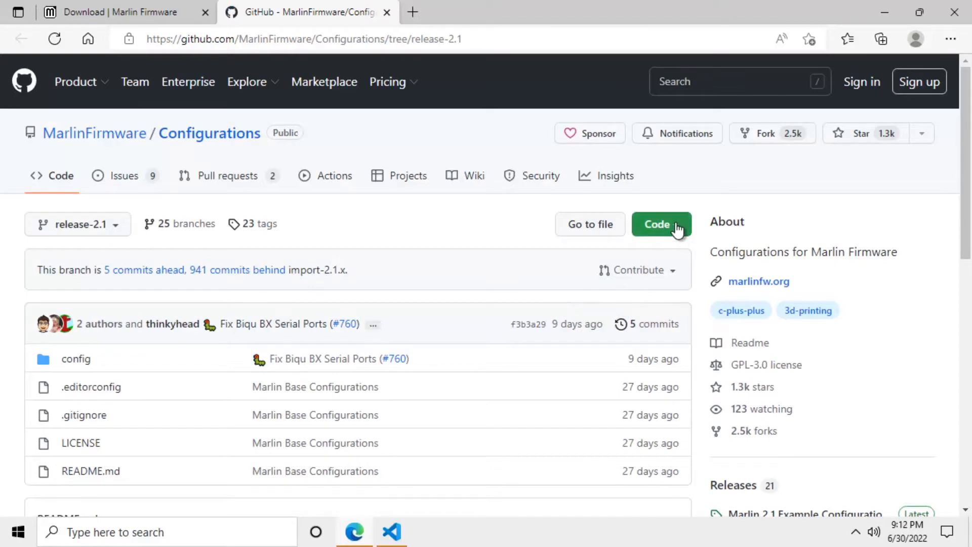
- Download Configurations-release-2.1 as a ZIP from the green Code menu
click(661, 224)
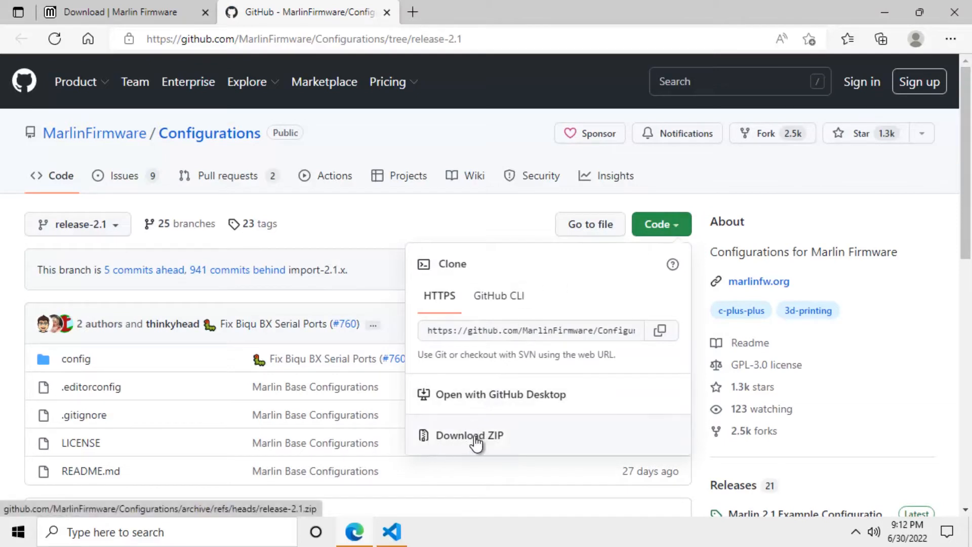
click(469, 435)
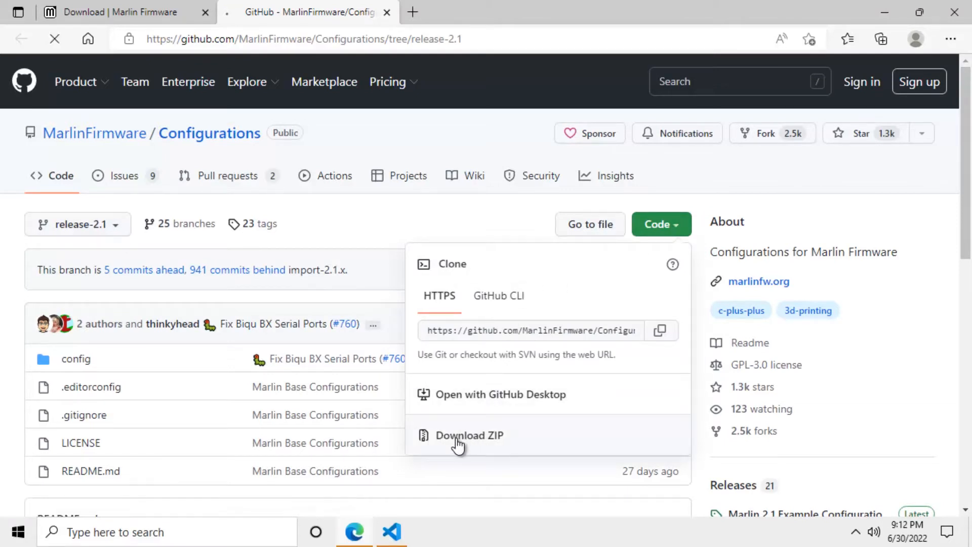
click(469, 434)
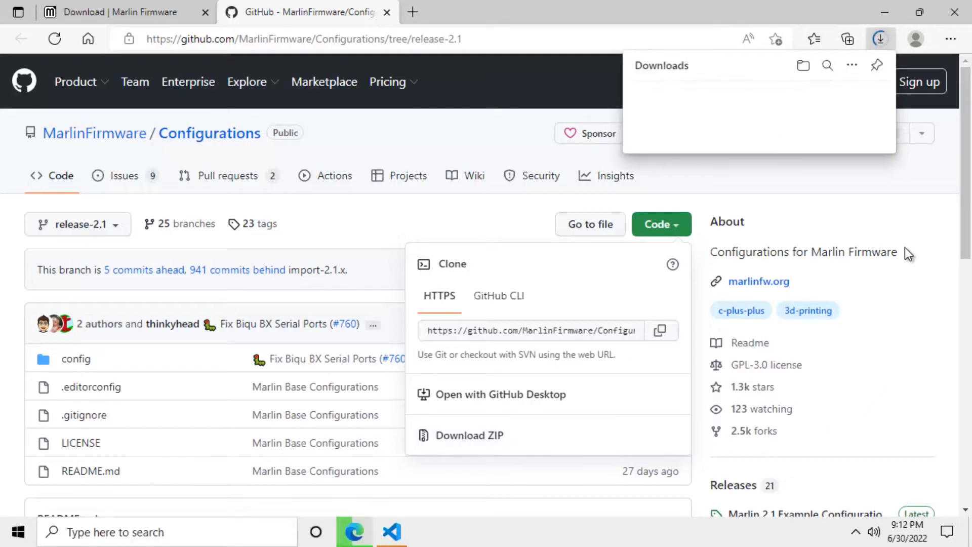
click(469, 434)
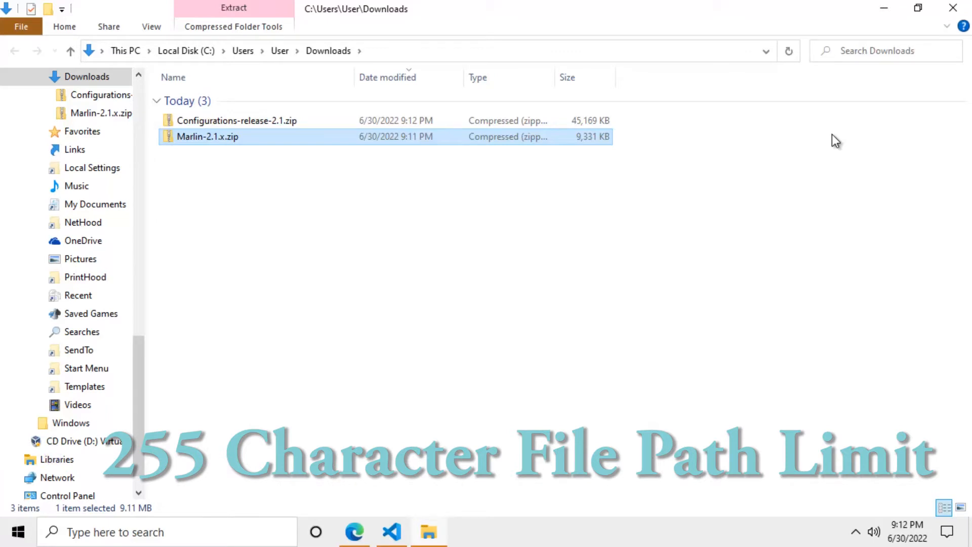
mouse_move(525, 312)
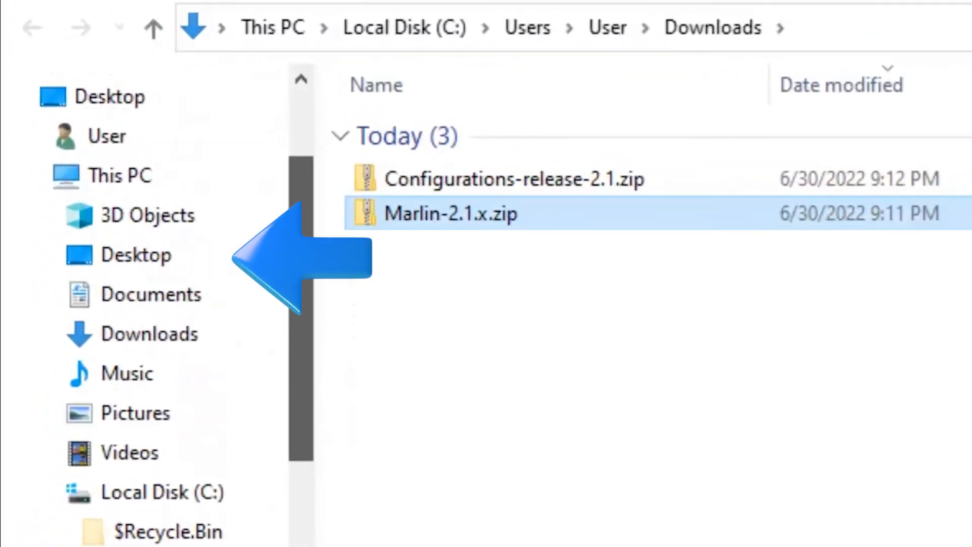
mouse_move(340, 255)
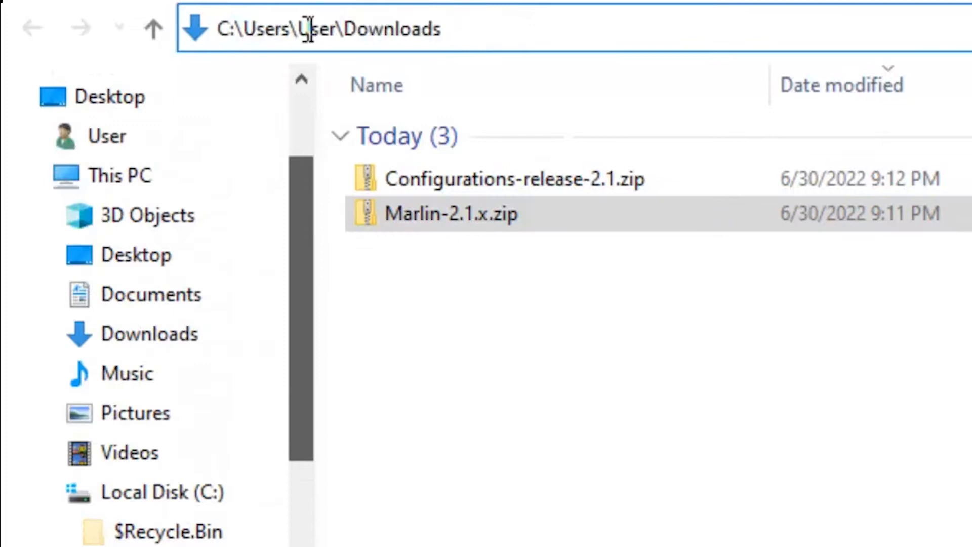
- Edit the folder path's user name to 'John Smith' to reach Local Disk (C:)
double_click(310, 28)
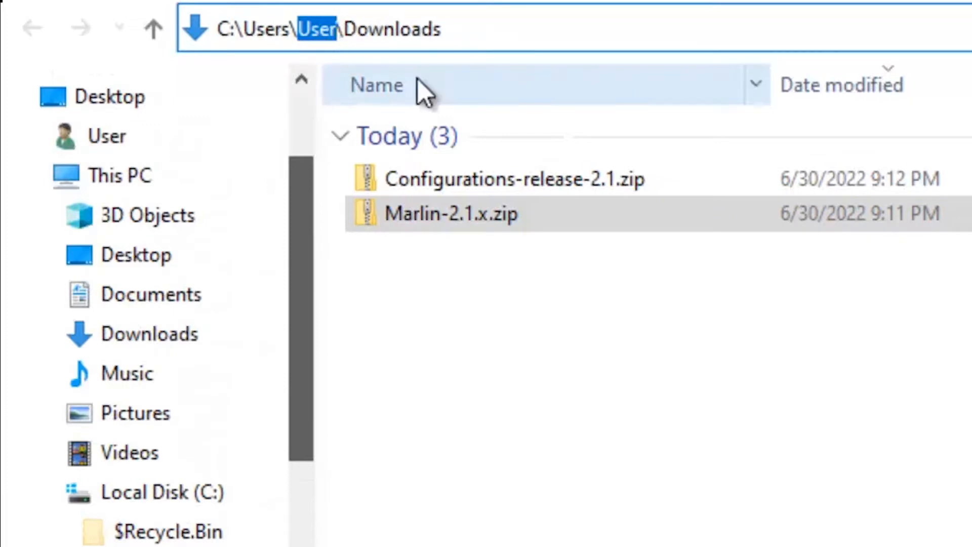
text(John S)
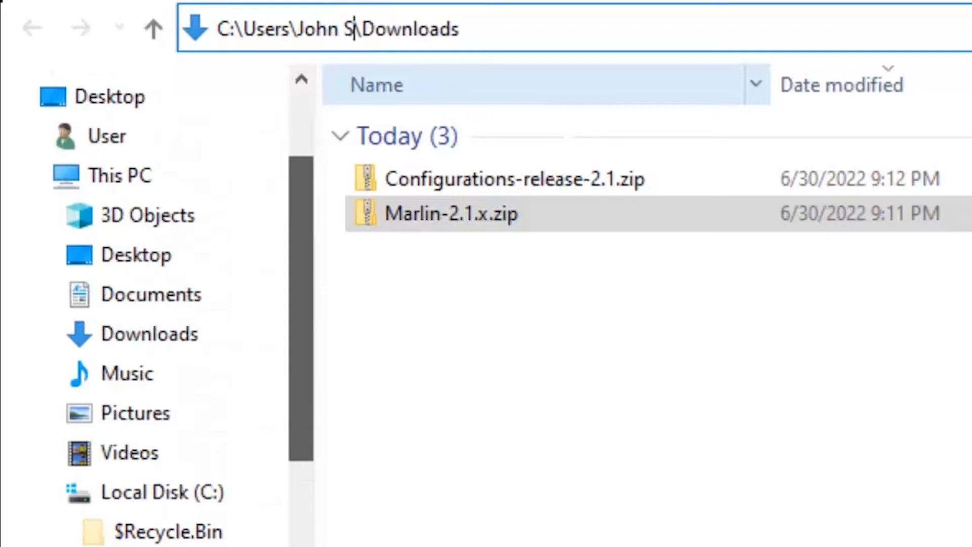
text(mith)
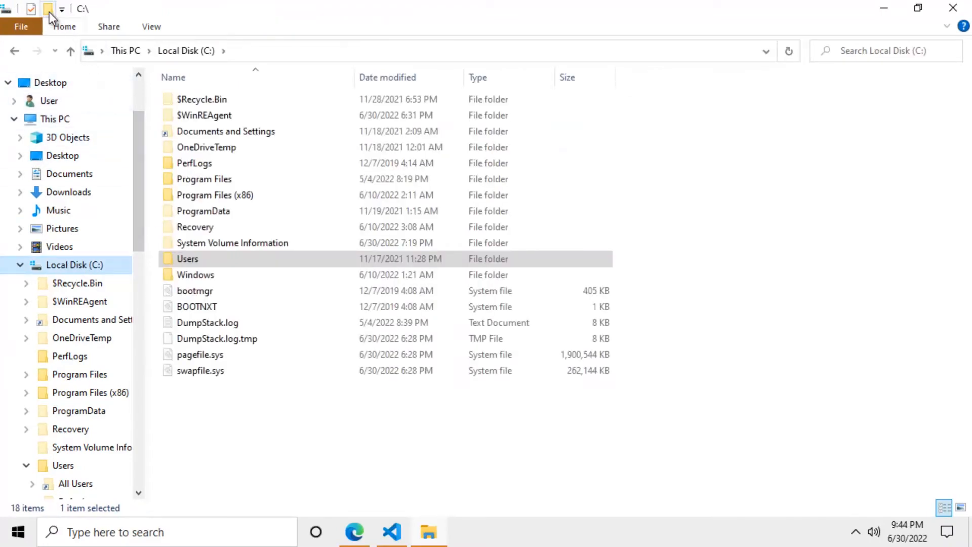
- Name the new C: folder 'firmware', open it, then return to Downloads
text(firm)
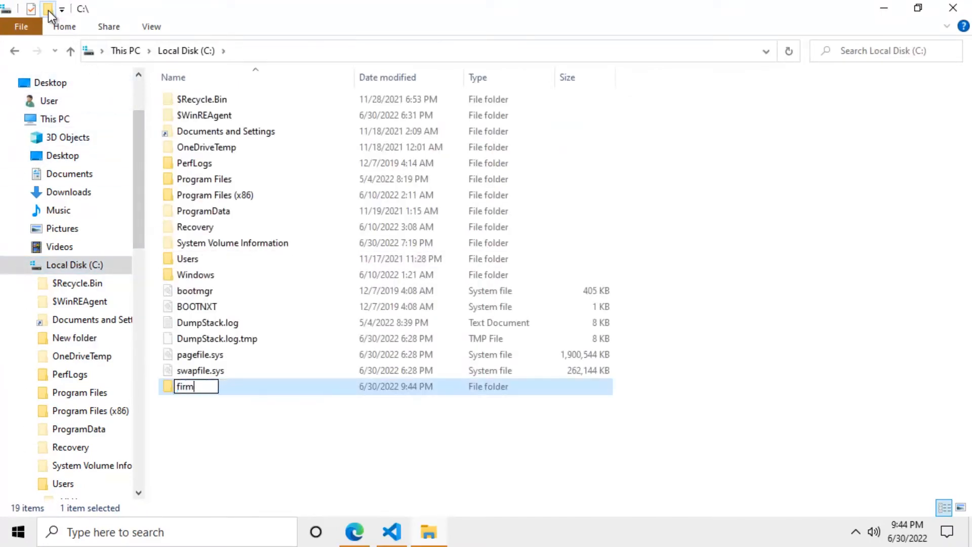
text(ware)
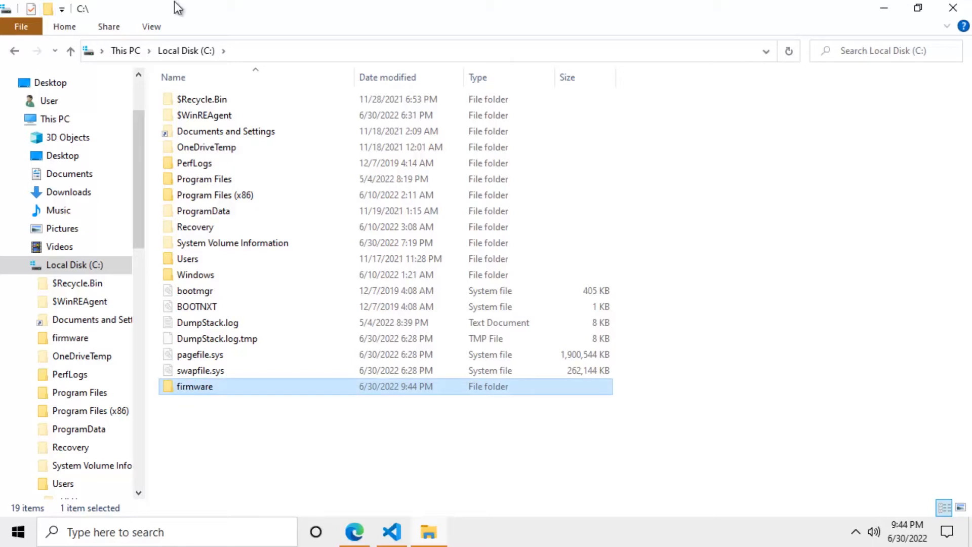
key(Enter)
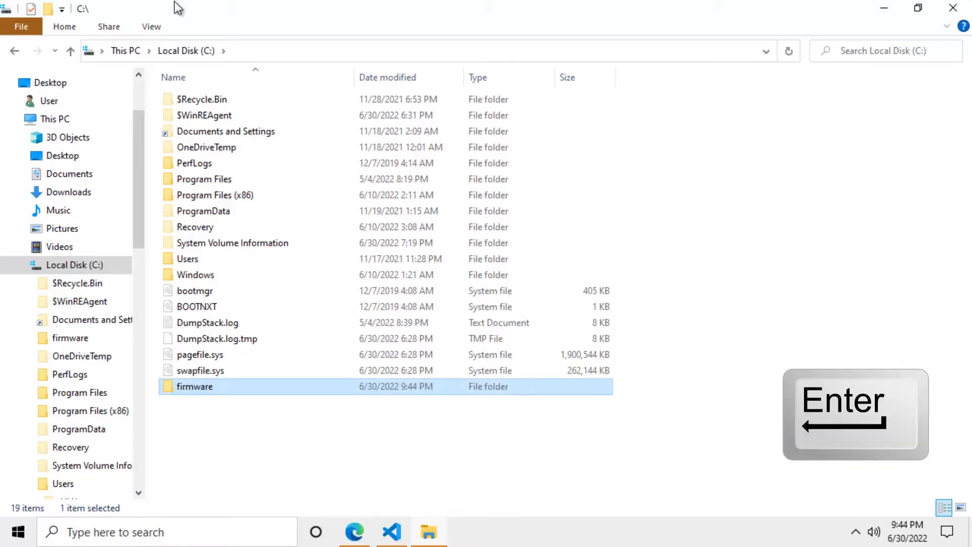
key(Enter)
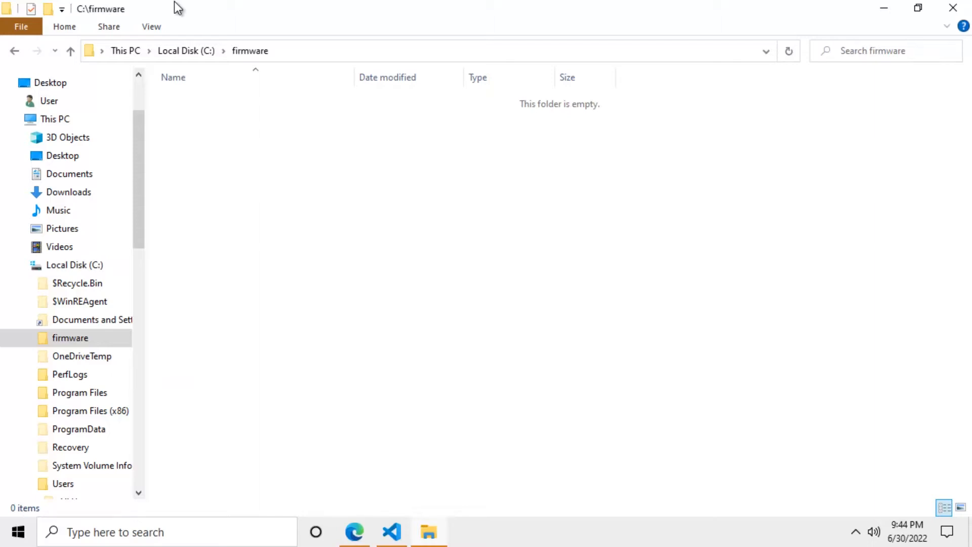
click(68, 191)
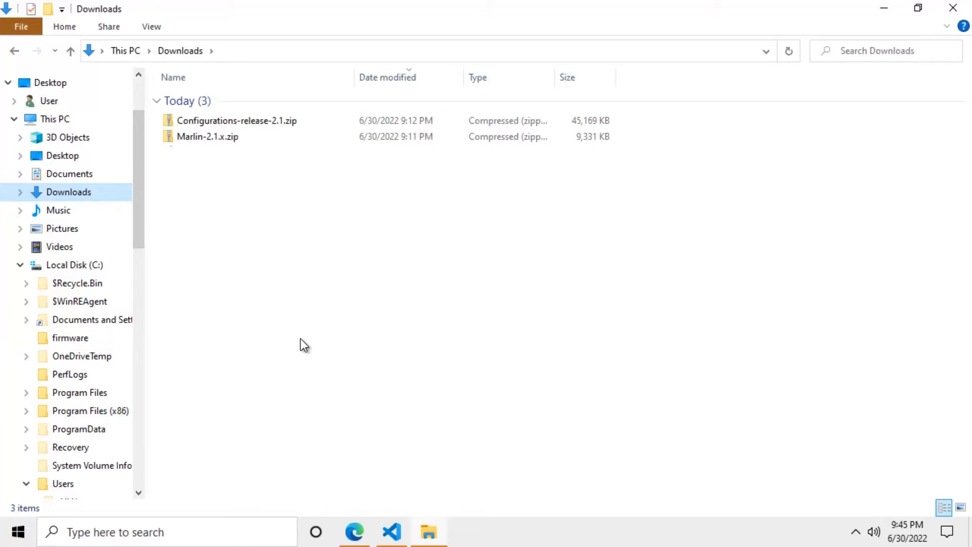
- Copy Marlin-2.1.x from Marlin-2.1.x.zip into C:\firmware, then return to Downloads
click(207, 136)
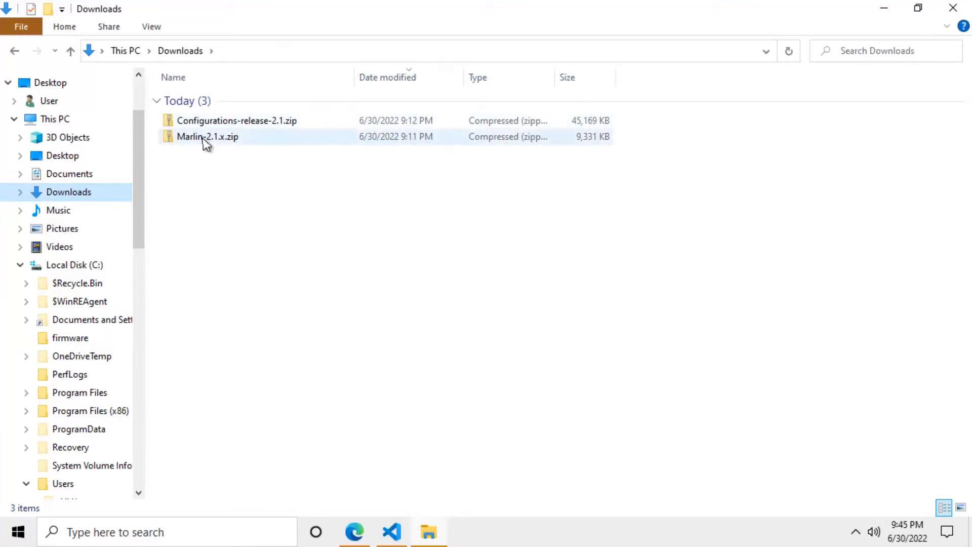
double_click(208, 136)
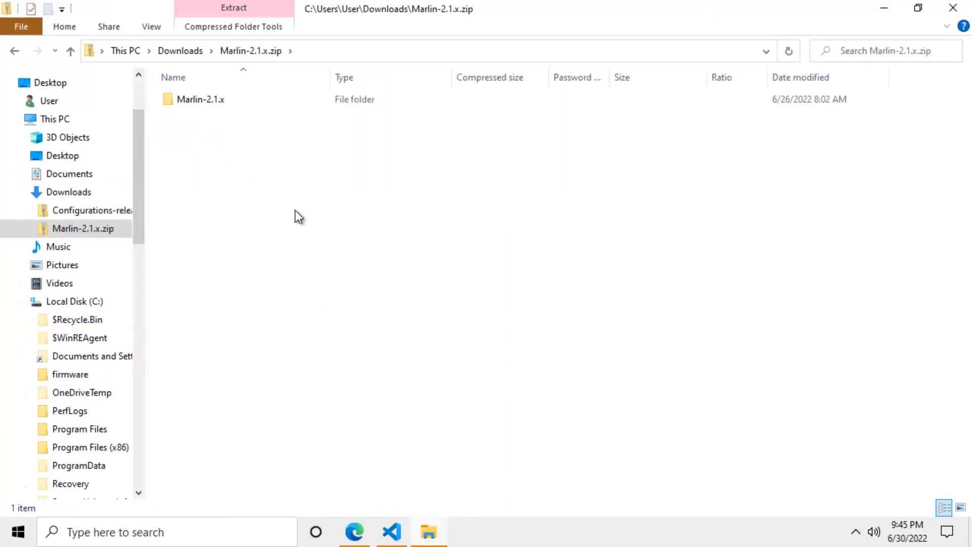
right_click(201, 100)
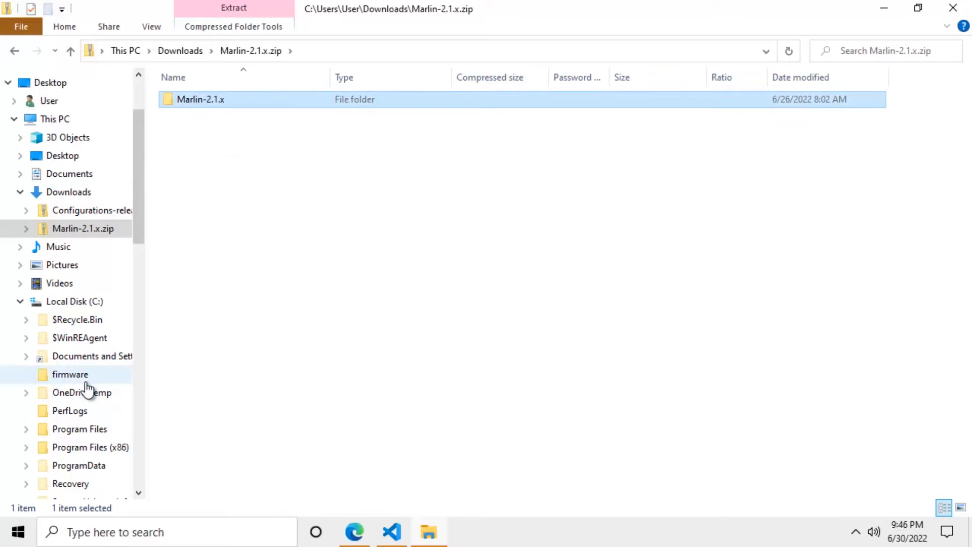
click(70, 374)
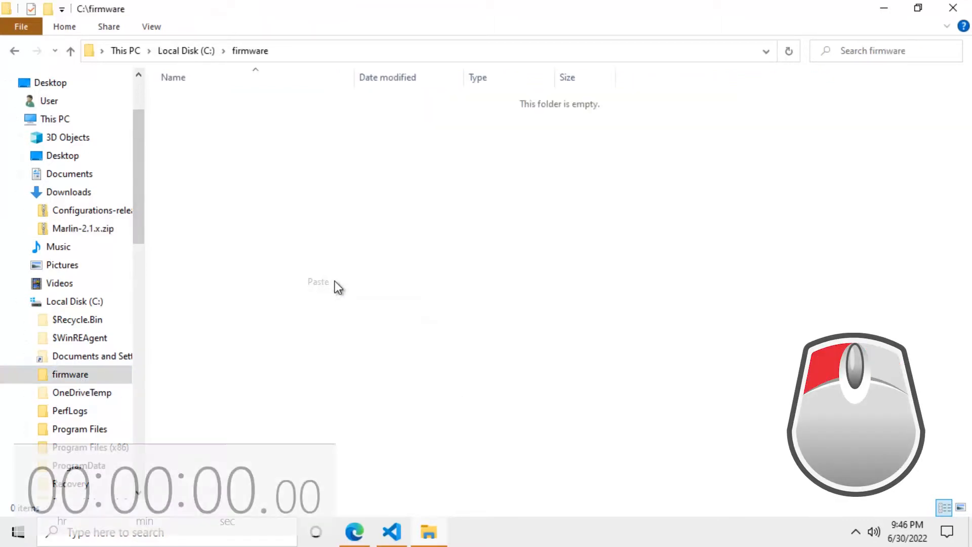
click(318, 282)
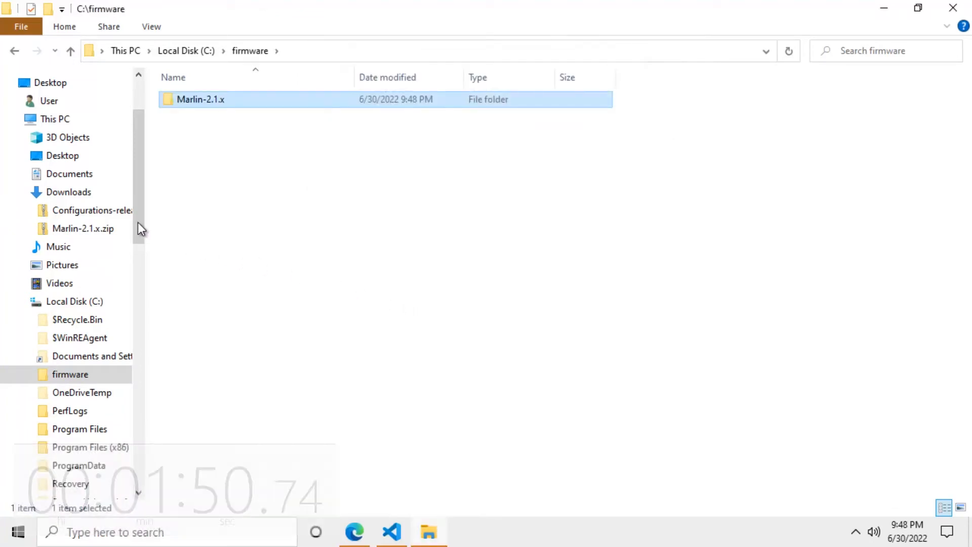
click(69, 192)
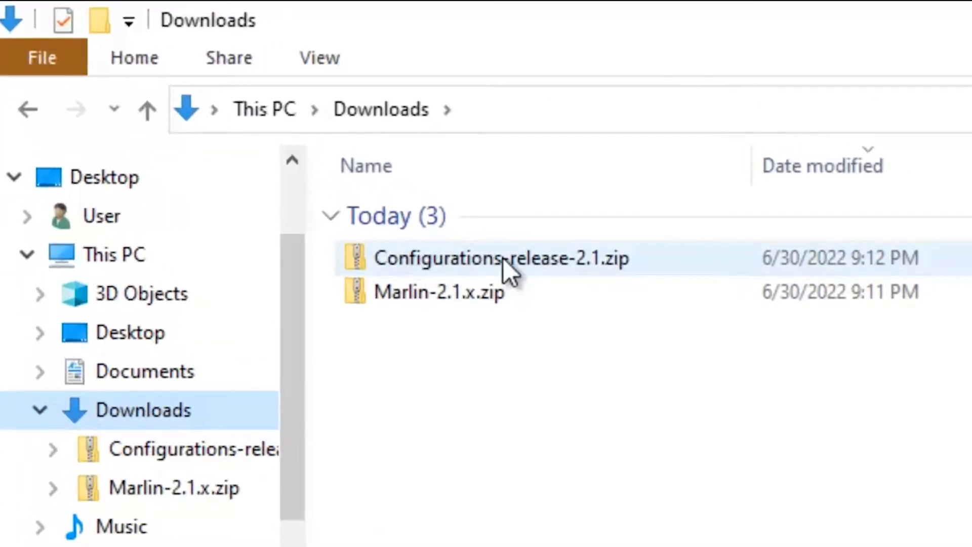
- Browse Configurations-release-2.1.zip through config, examples and Creality to Ender-3 Pro
double_click(502, 257)
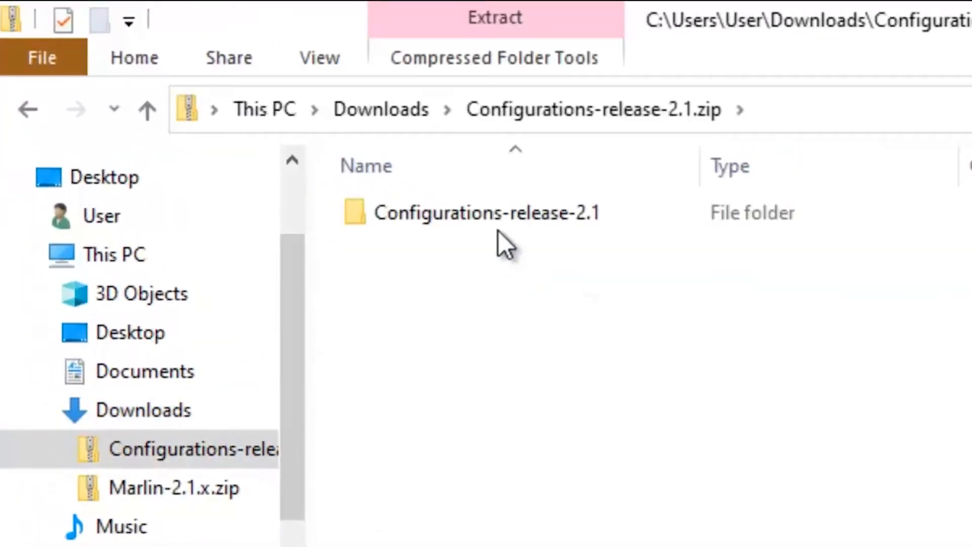
double_click(473, 212)
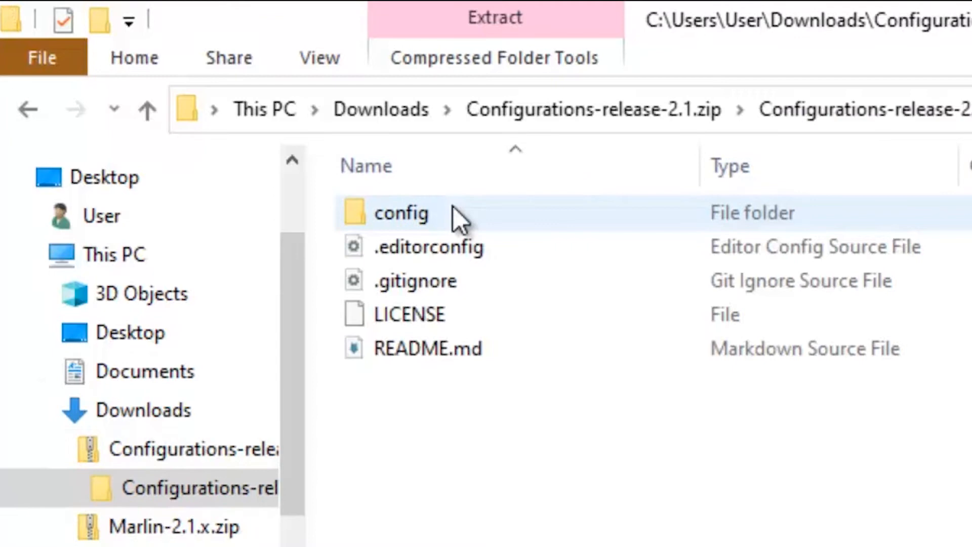
mouse_move(402, 240)
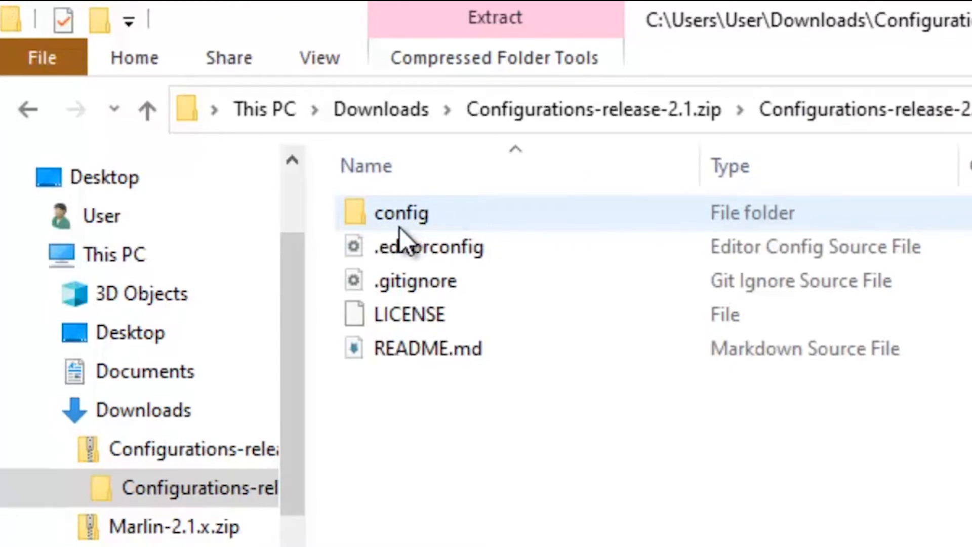
double_click(401, 212)
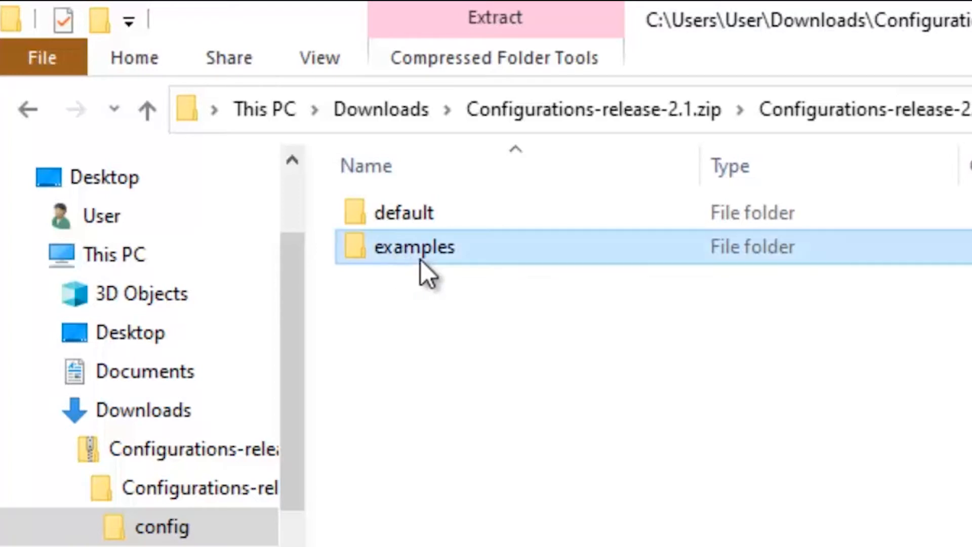
double_click(414, 246)
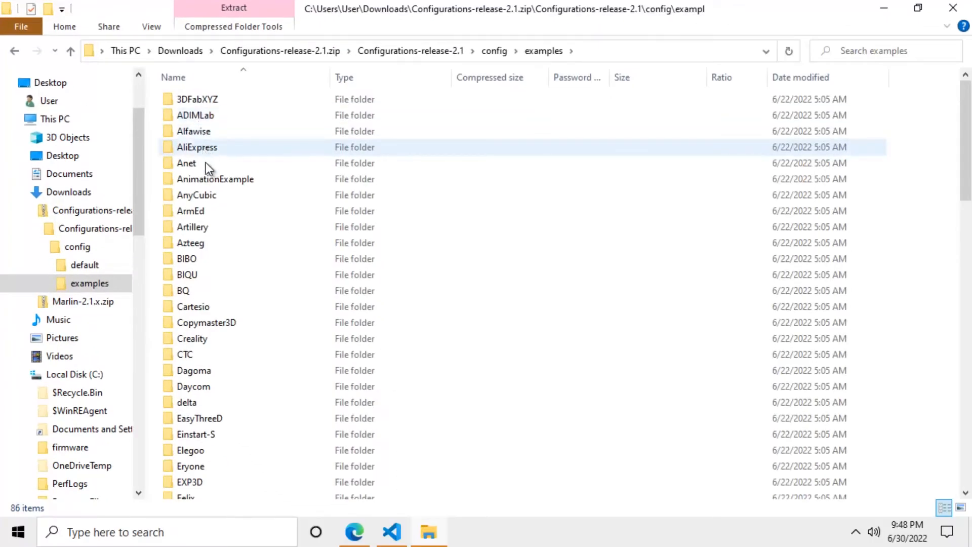
click(193, 306)
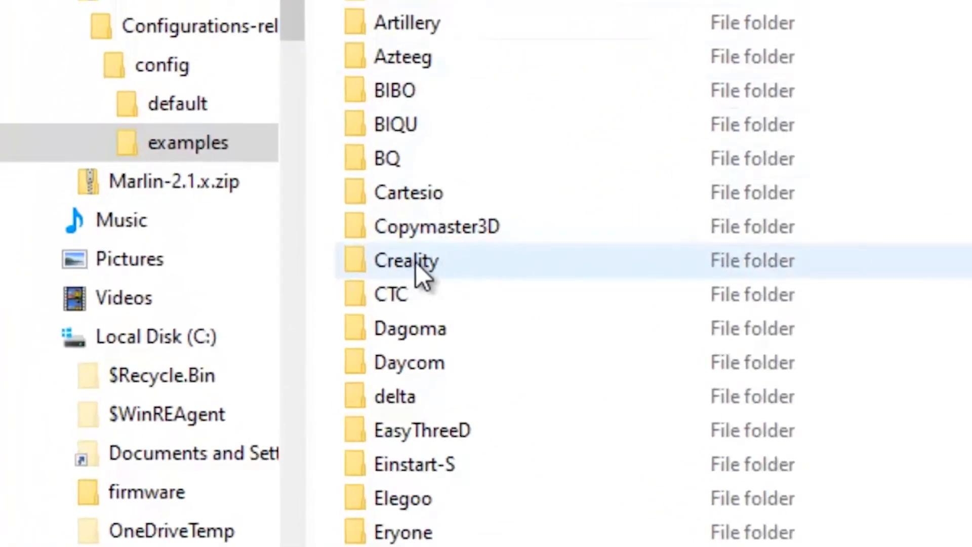
scroll(down, 3)
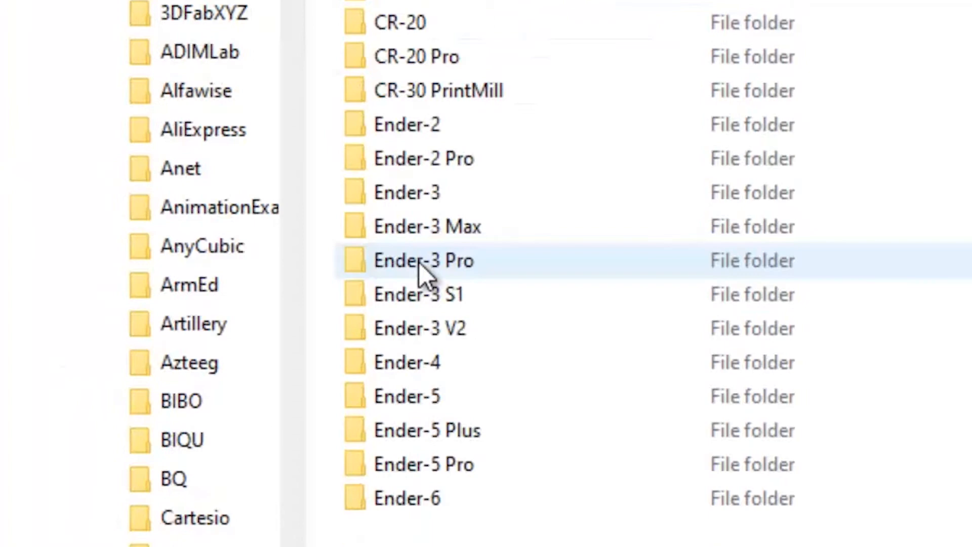
mouse_move(688, 242)
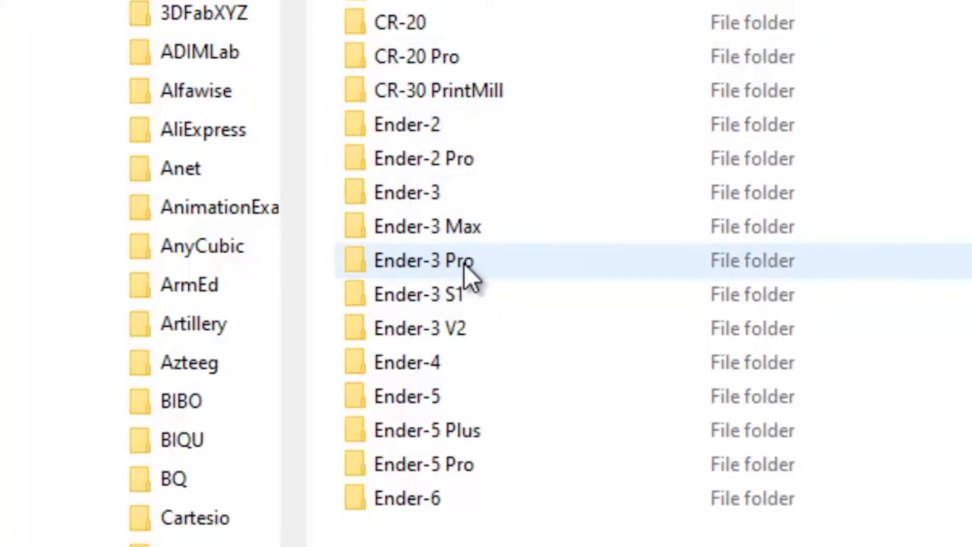
double_click(423, 260)
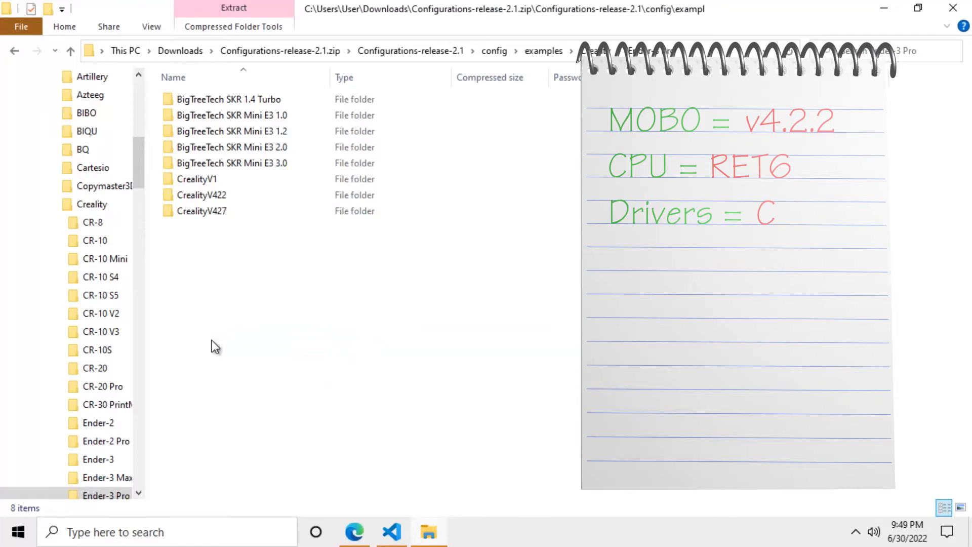
- Open the CrealityV422 folder inside the Ender-3 Pro examples
click(201, 211)
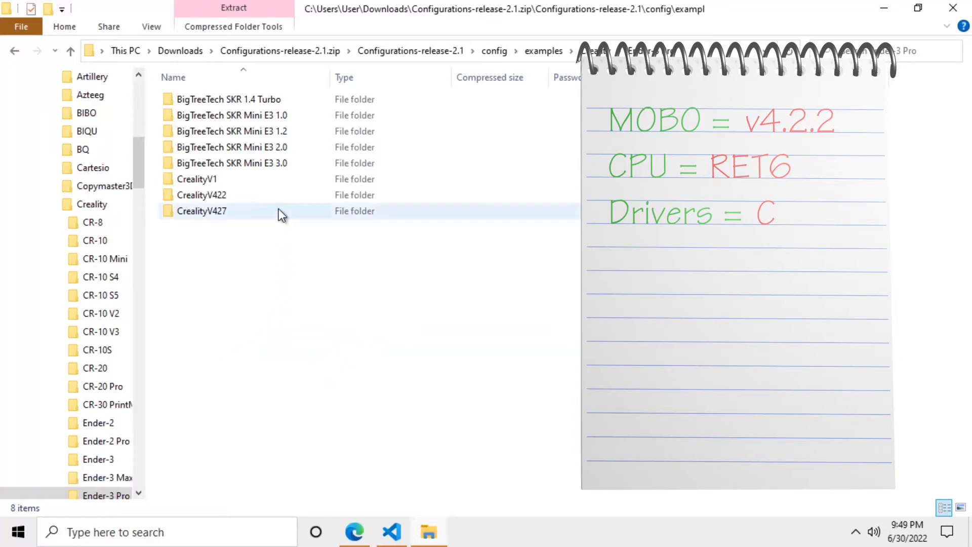
click(201, 194)
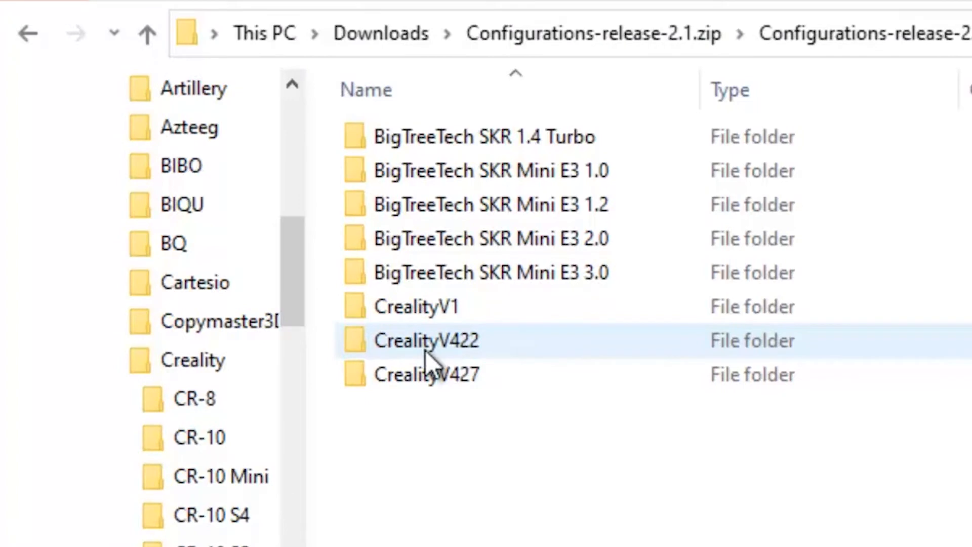
double_click(425, 340)
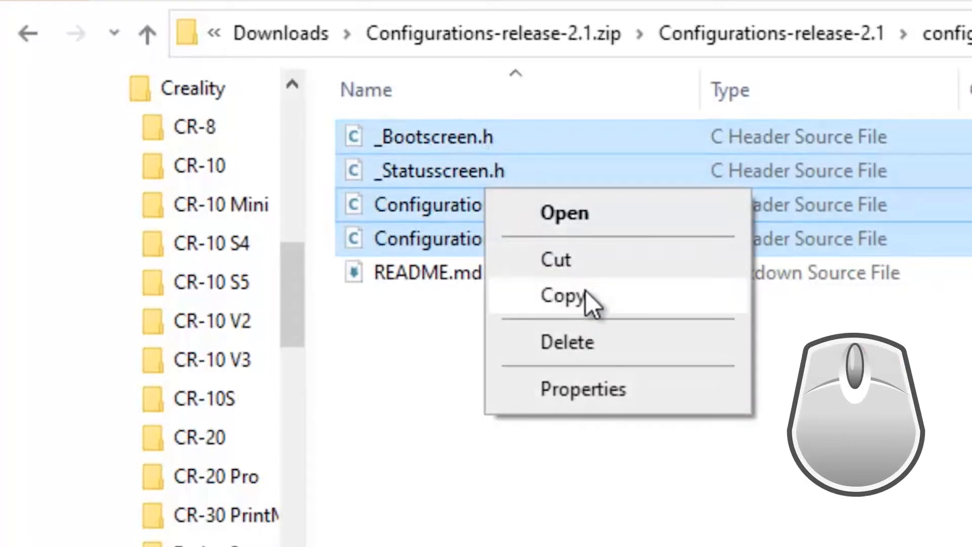
- Copy the four CrealityV422 .h files and collapse the Downloads tree
click(561, 296)
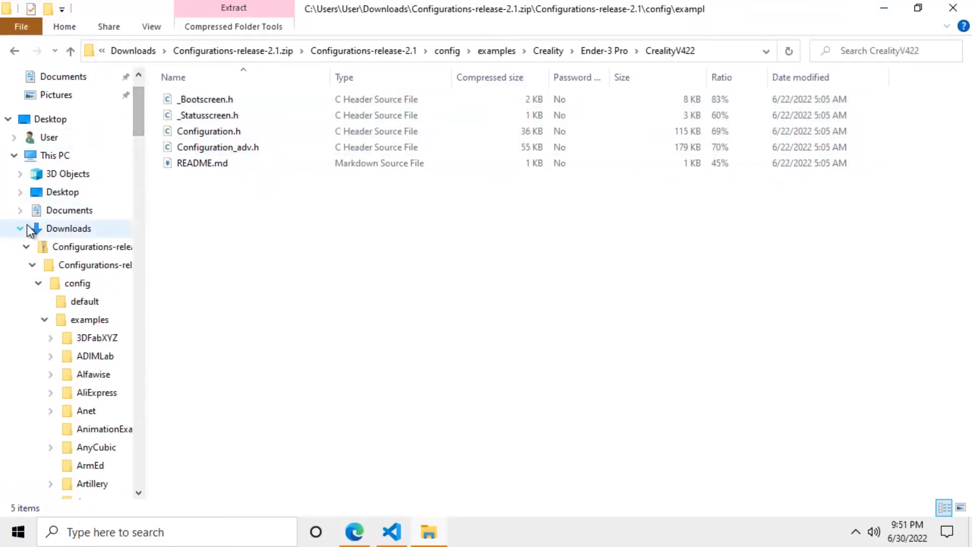
click(19, 228)
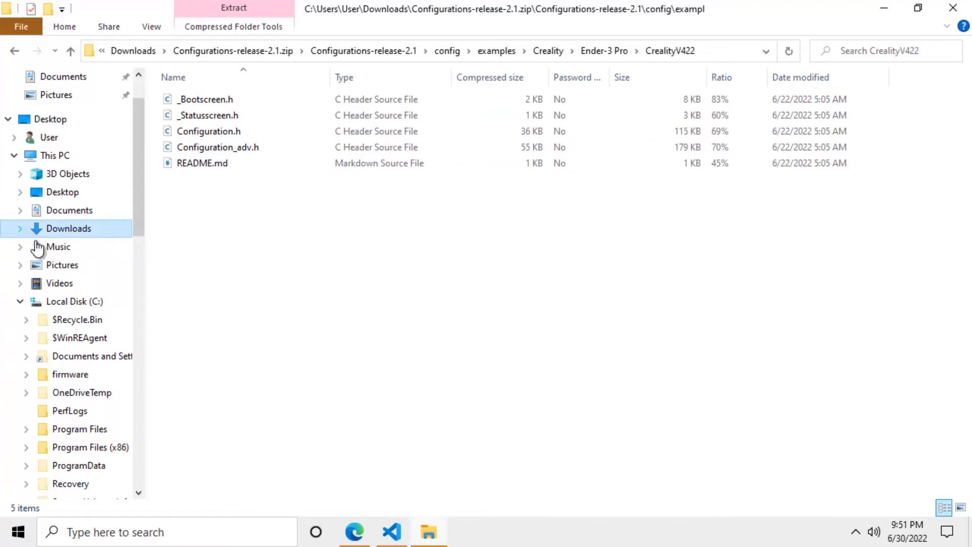
mouse_move(59, 380)
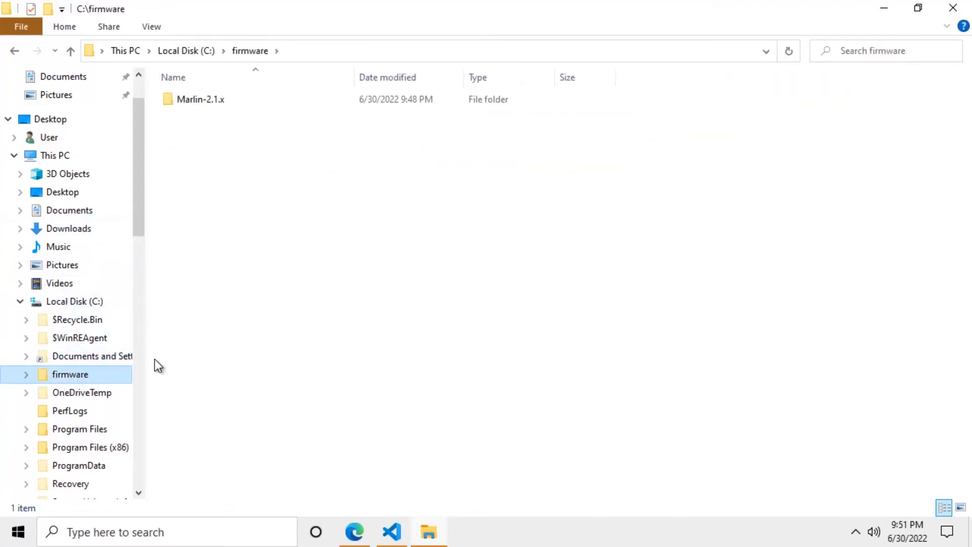
- Open C:\firmware\Marlin-2.1.x\Marlin
click(201, 99)
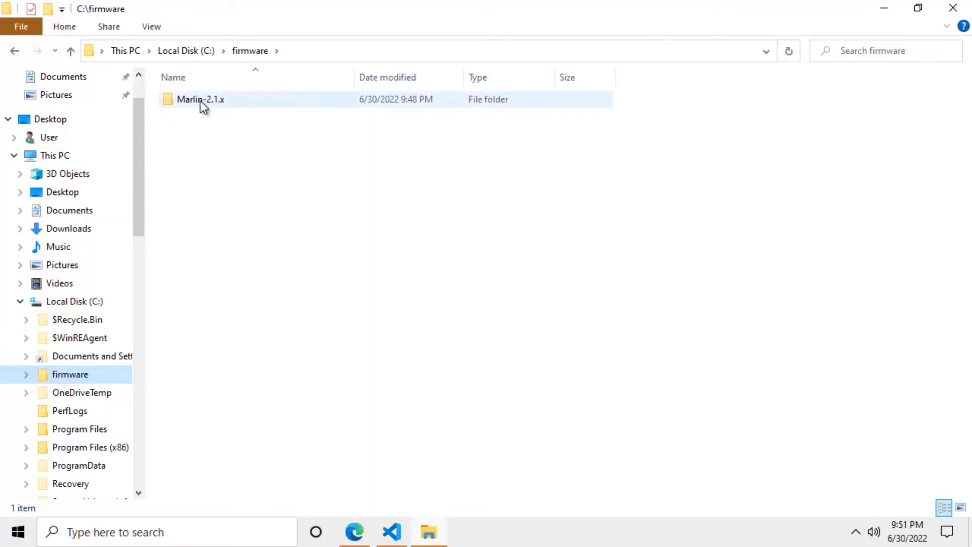
double_click(201, 99)
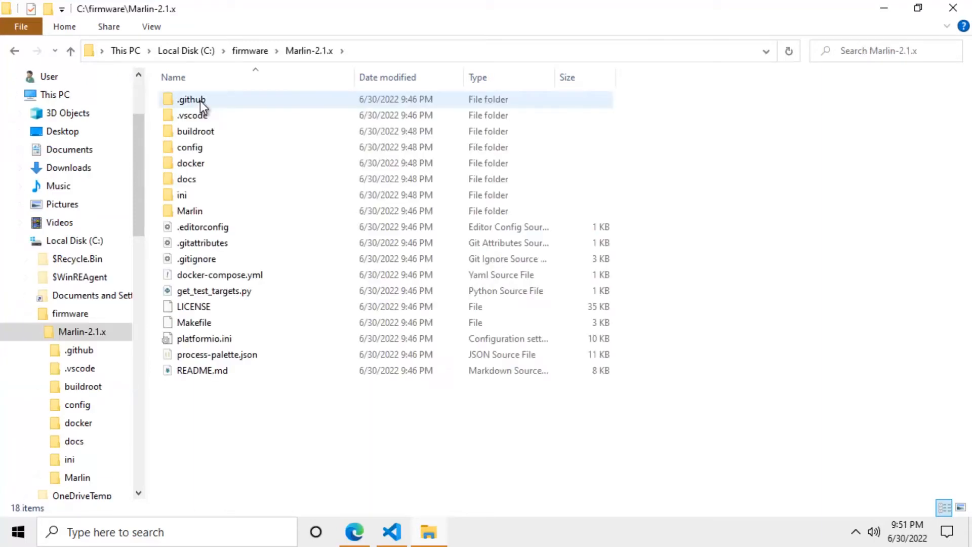
click(190, 210)
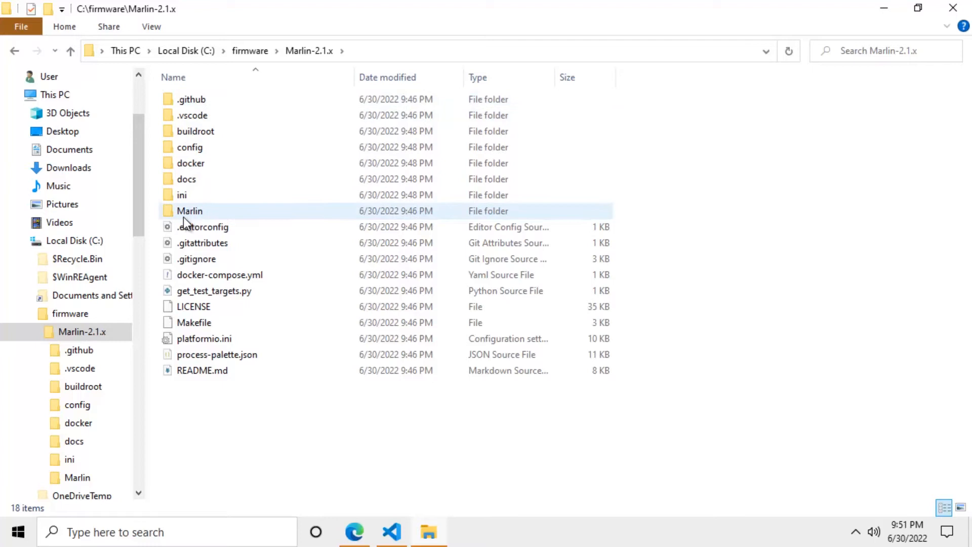
click(190, 211)
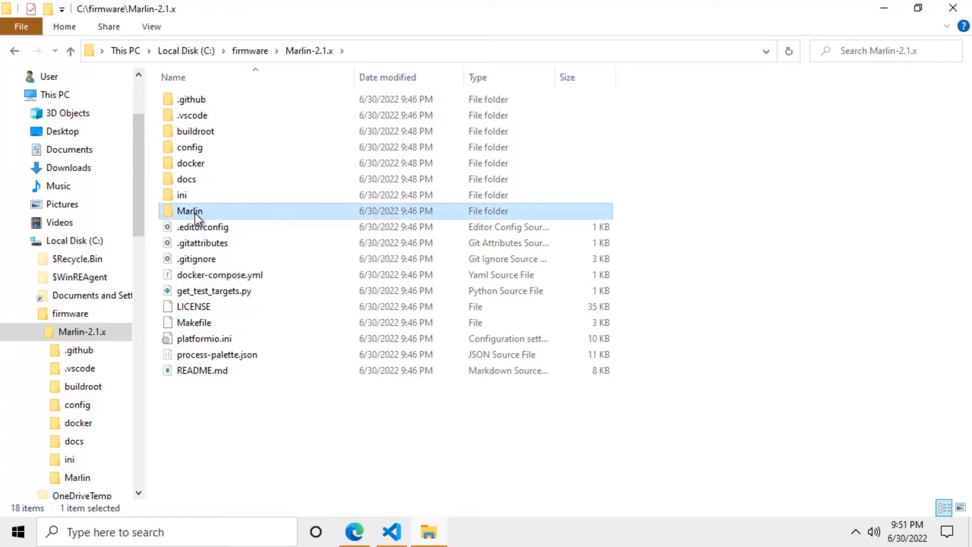
double_click(188, 211)
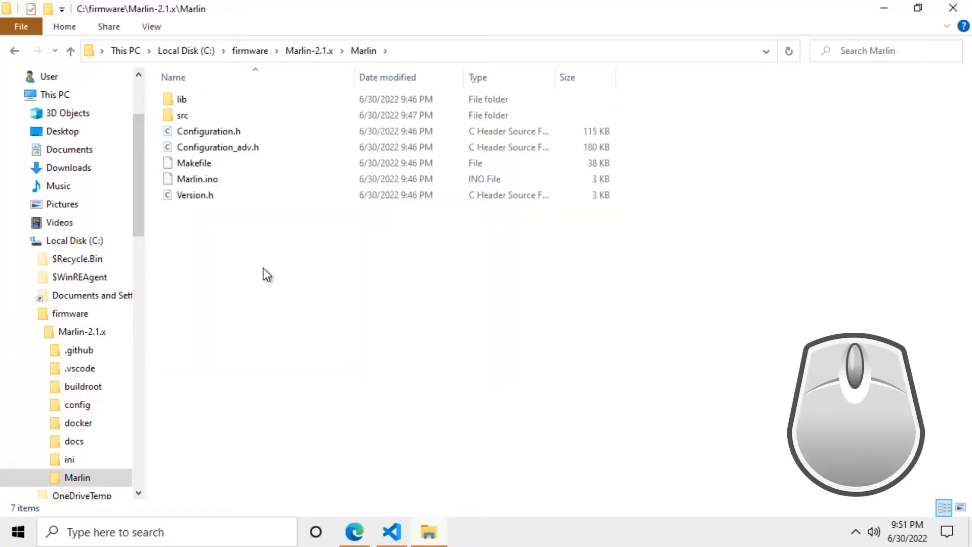
- Paste the copied header files, replacing same-named files, then return to Downloads
right_click(265, 273)
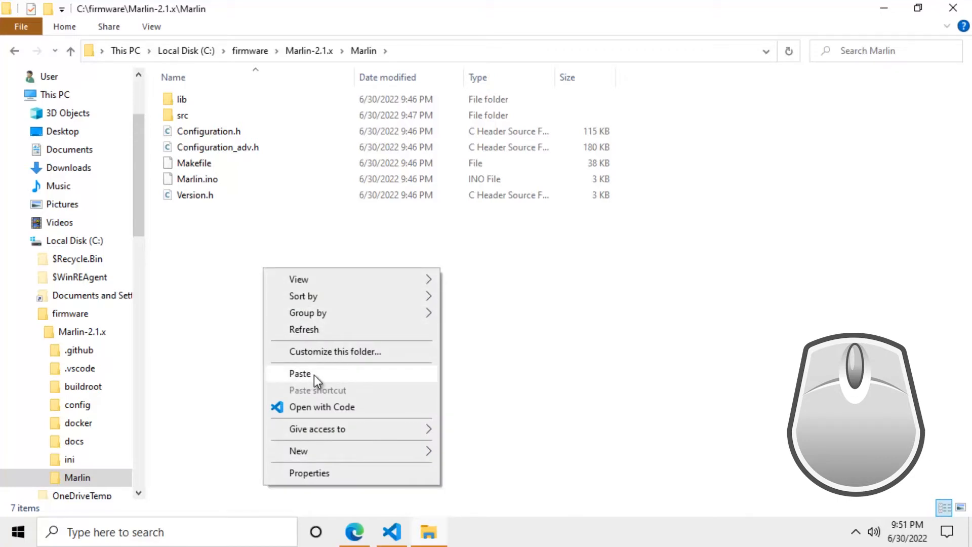
click(300, 373)
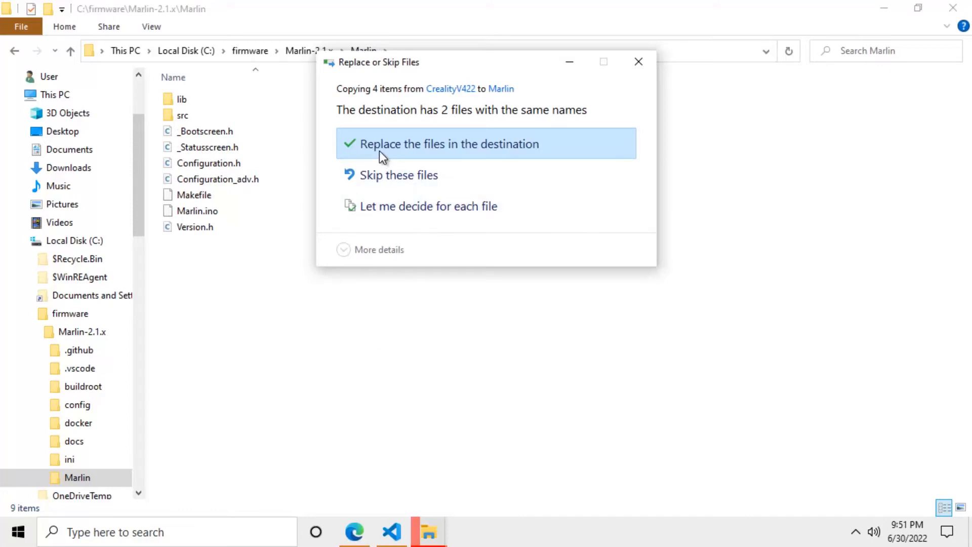
click(448, 144)
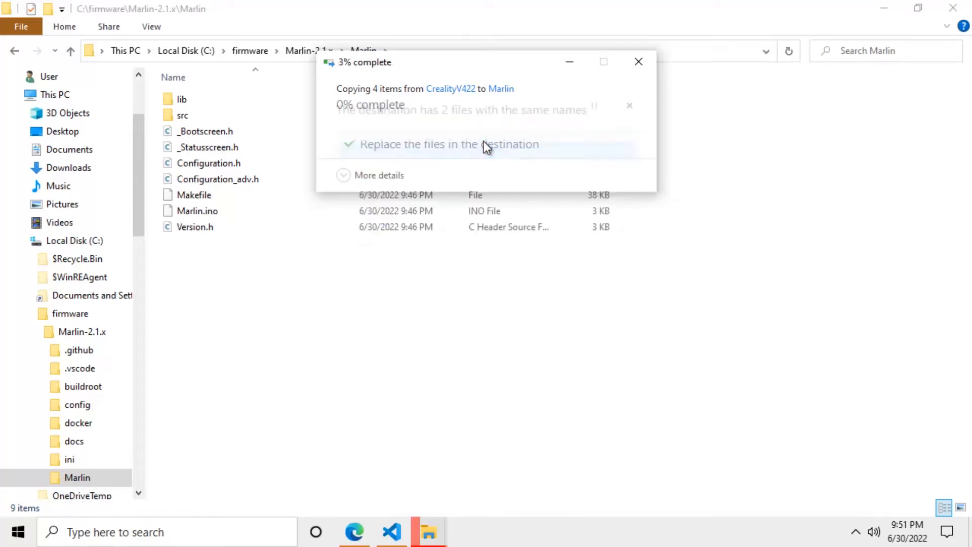
click(449, 143)
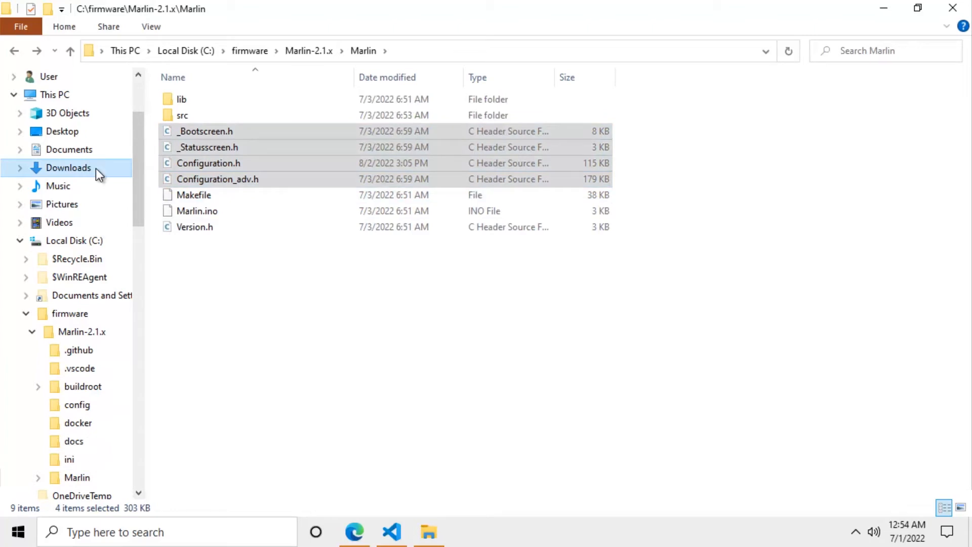
click(68, 167)
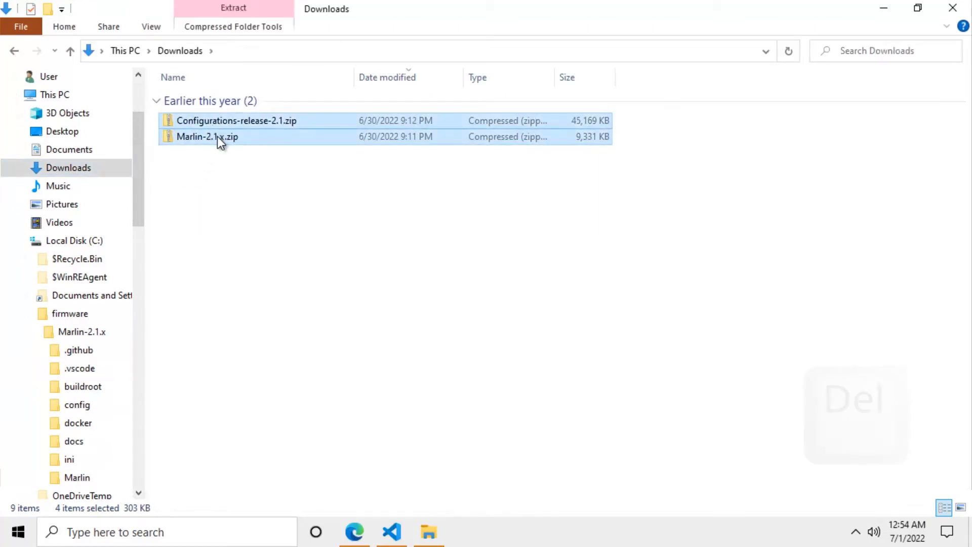
- Delete Configurations-release-2.1.zip and Marlin-2.1.x.zip from Downloads
key(Delete)
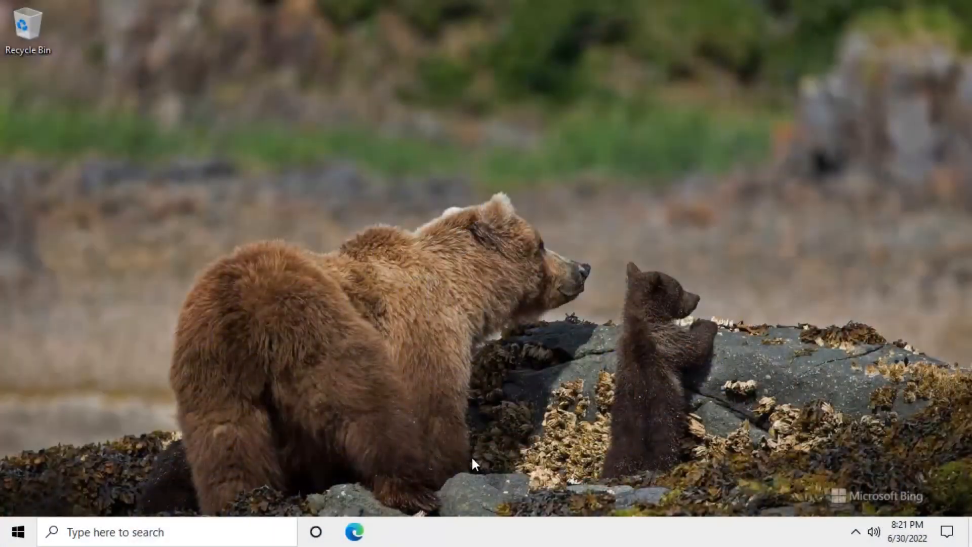
- Search Google for 'vscode' in Edge and follow the Visual Studio Code download result
click(353, 532)
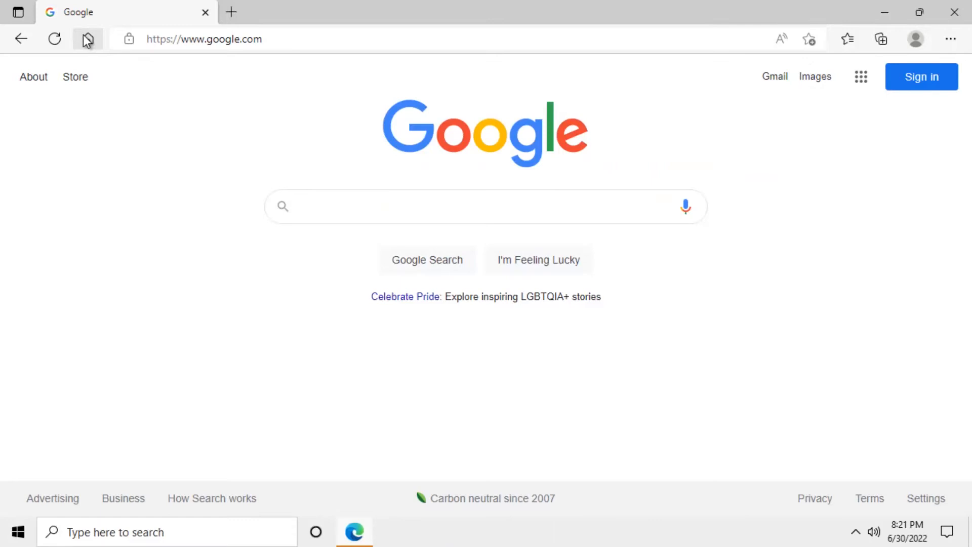
text(vscode)
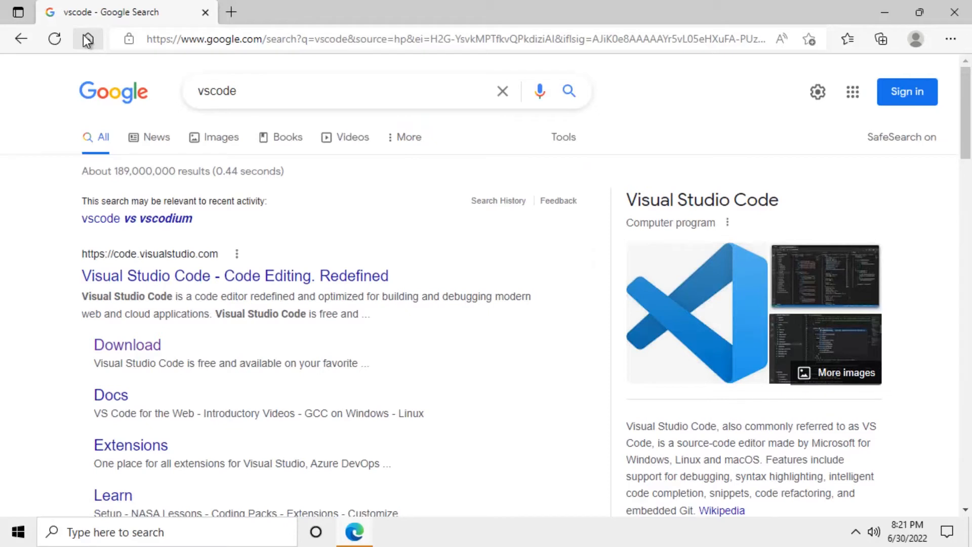
click(127, 344)
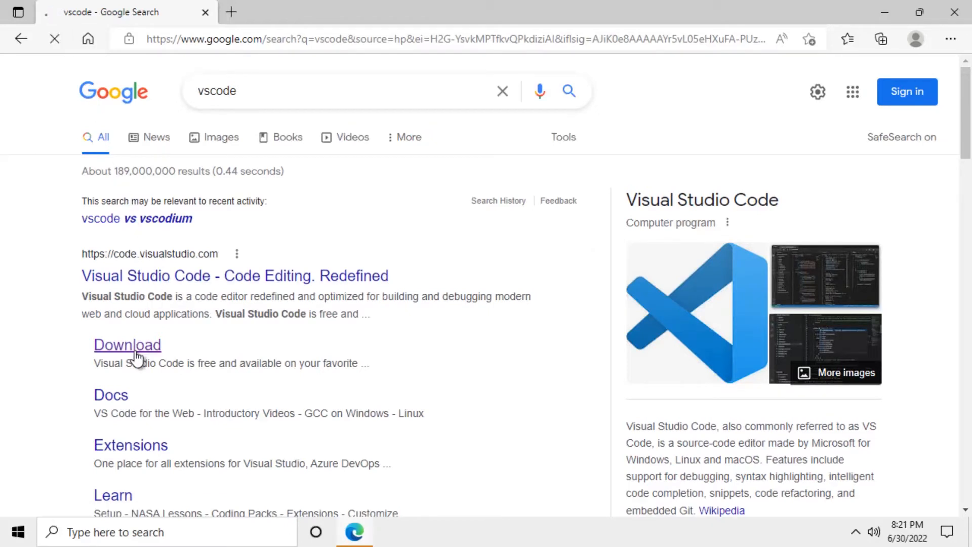
- Download the 64-bit Windows user installer, launch its setup, and close Edge
click(127, 345)
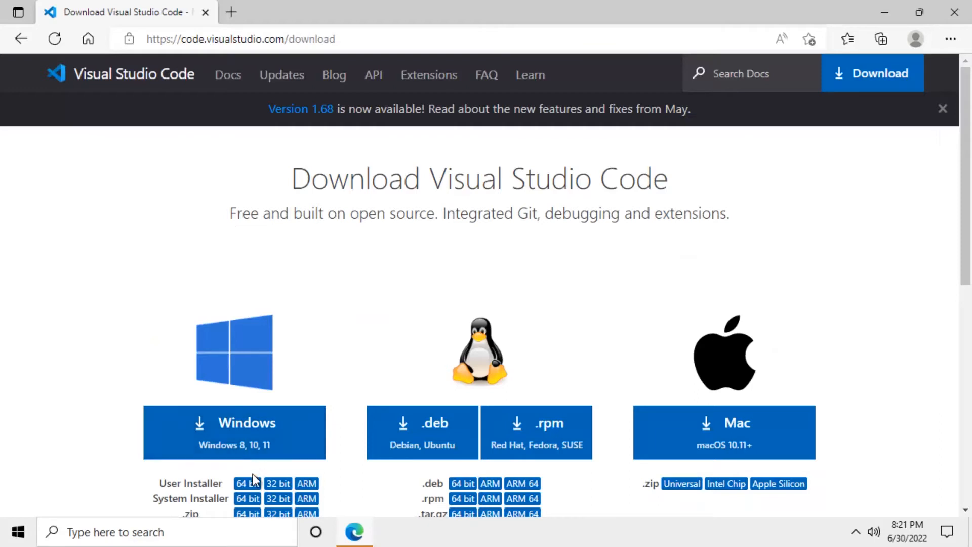
click(246, 483)
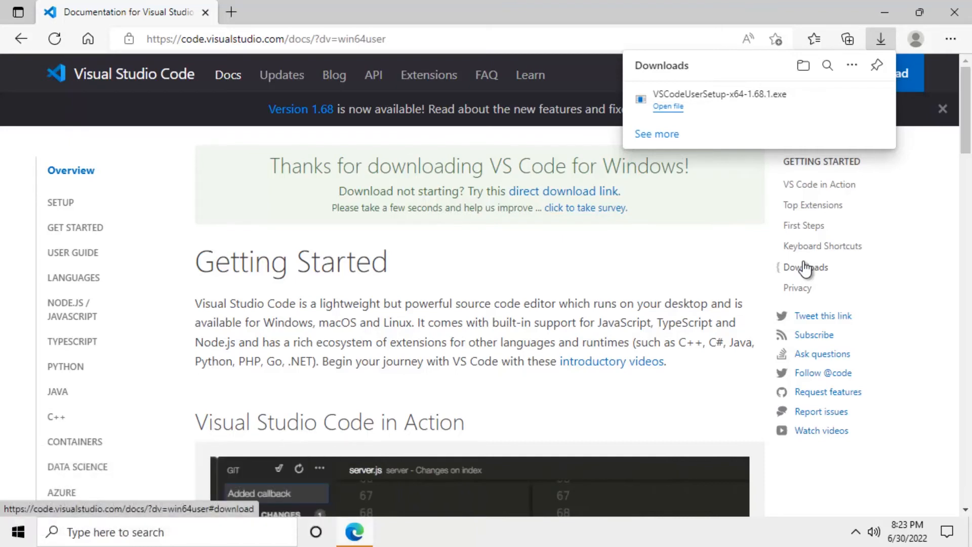
mouse_move(787, 235)
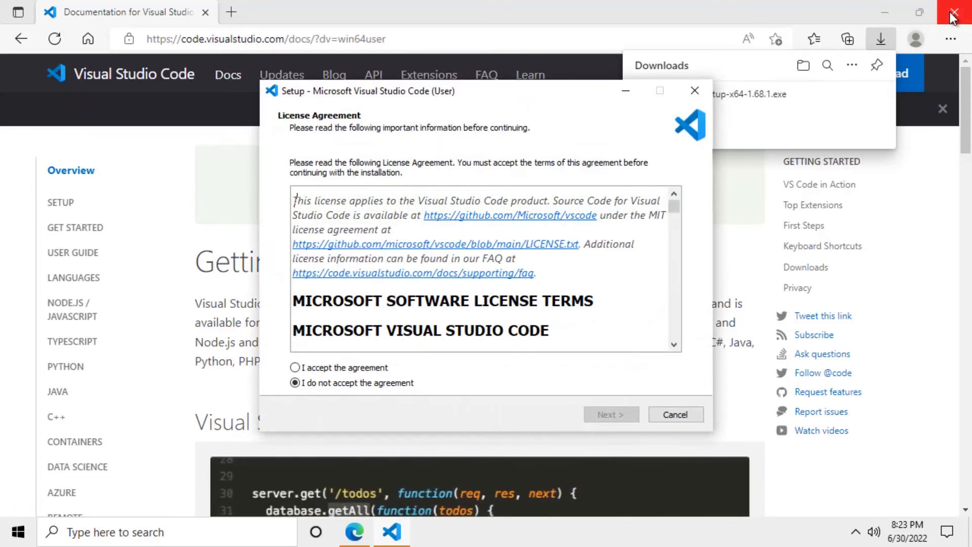
click(953, 12)
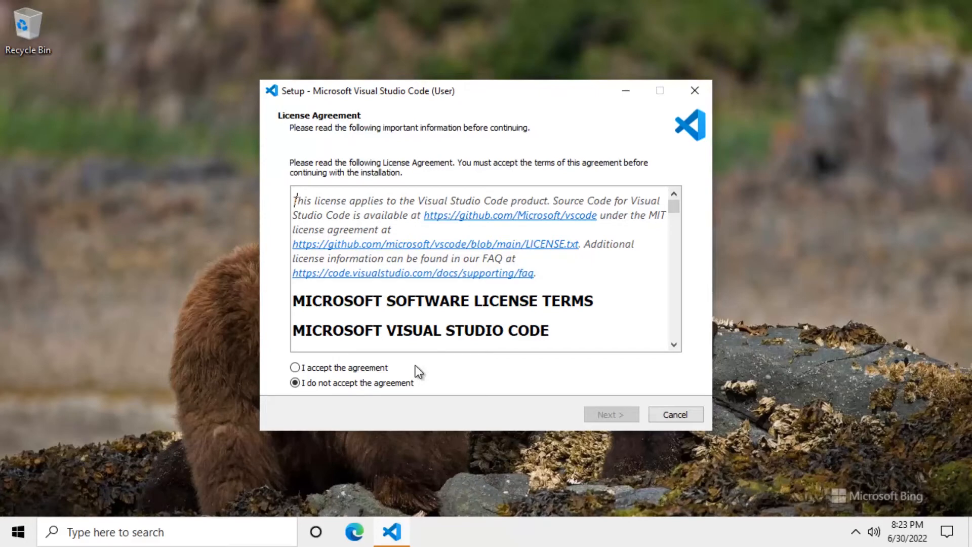
- Accept the license, keep the default Start Menu folder, and enable both 'Open with Code' actions
click(295, 366)
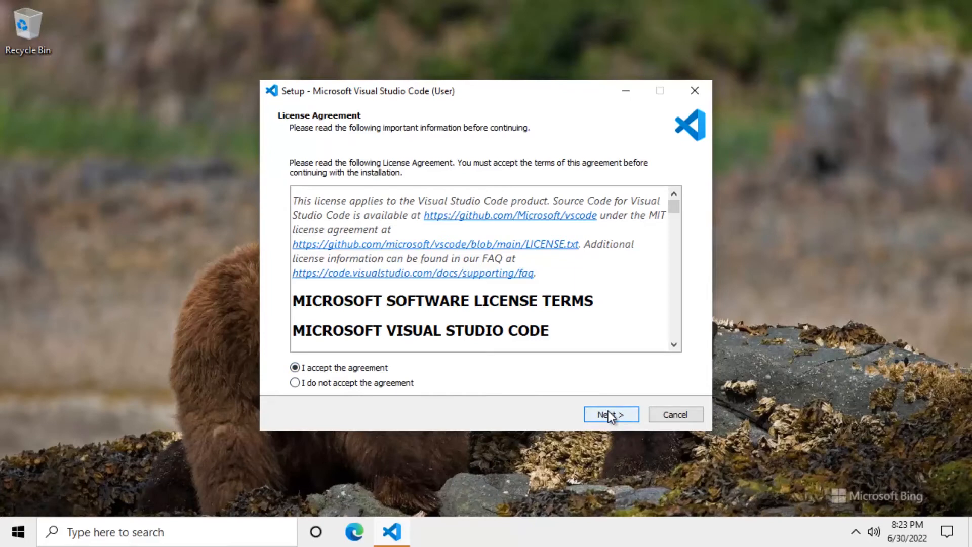
click(610, 414)
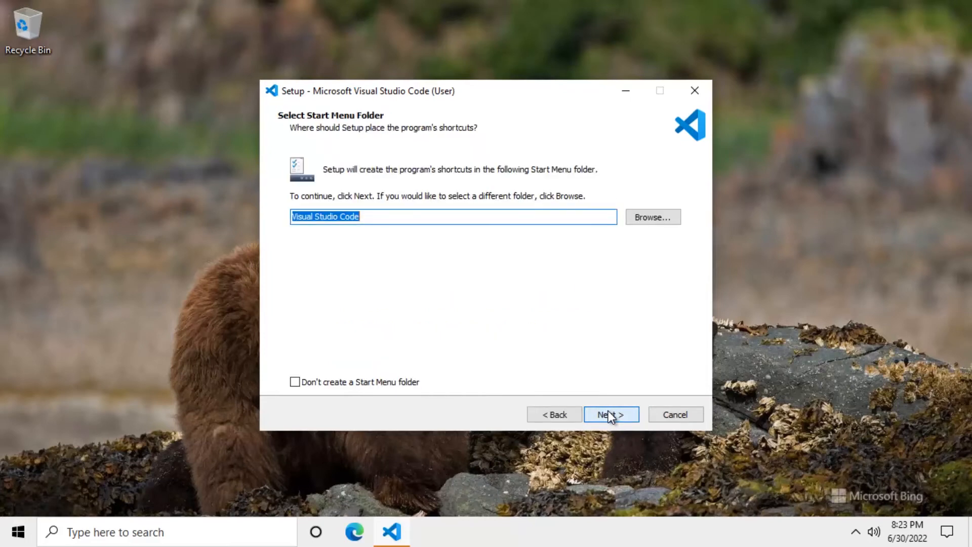
click(610, 414)
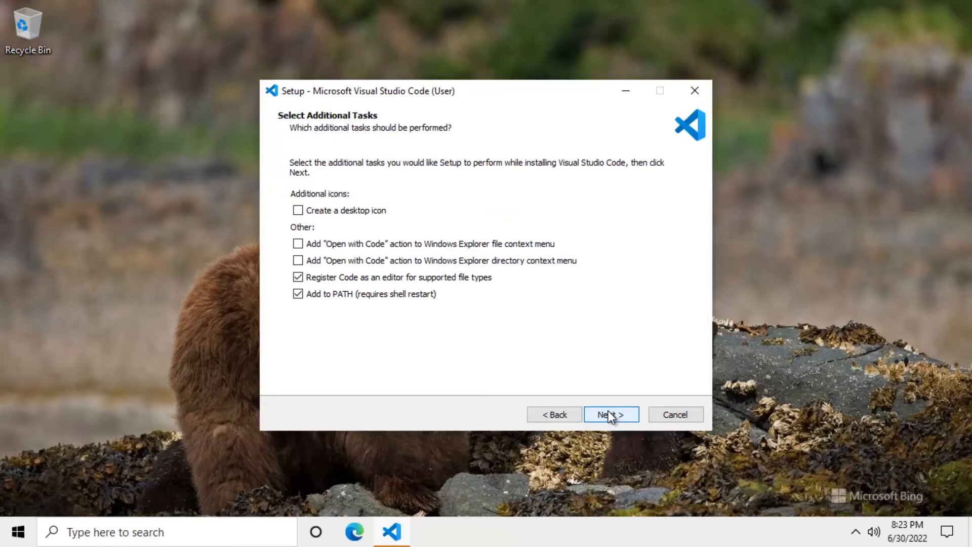
mouse_move(397, 355)
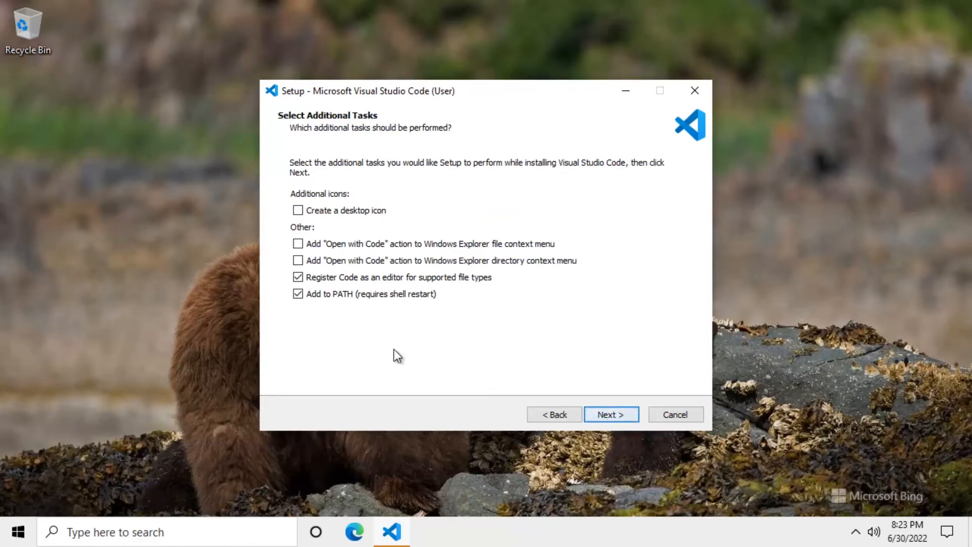
click(298, 243)
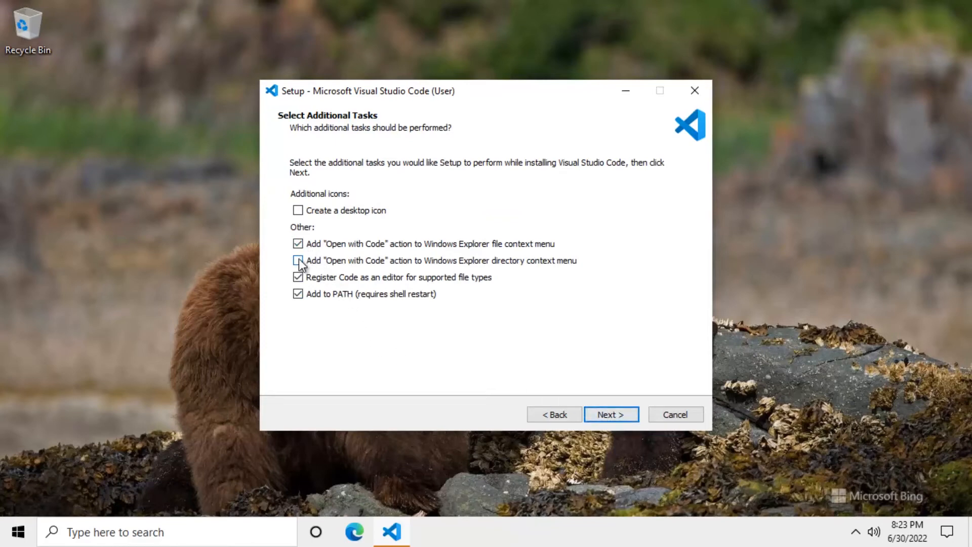
click(297, 260)
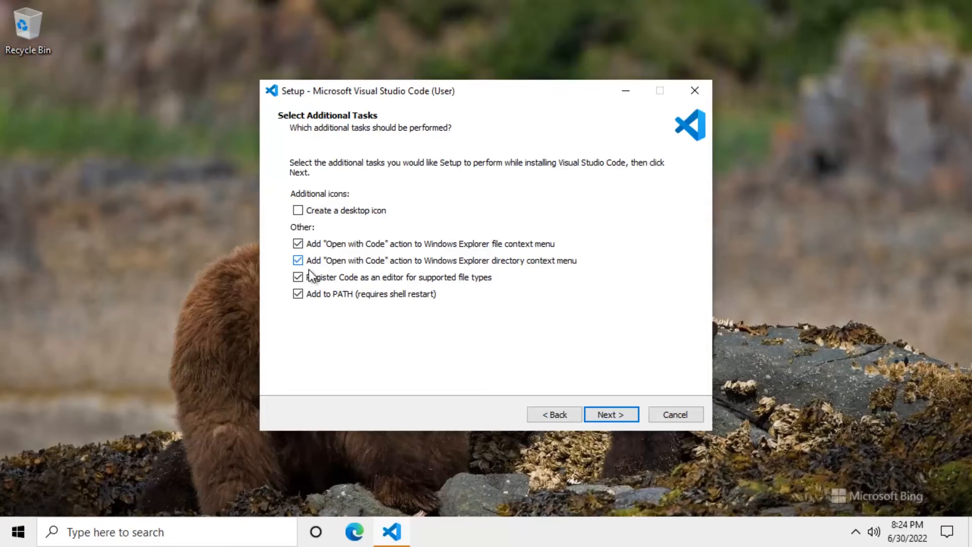
mouse_move(604, 406)
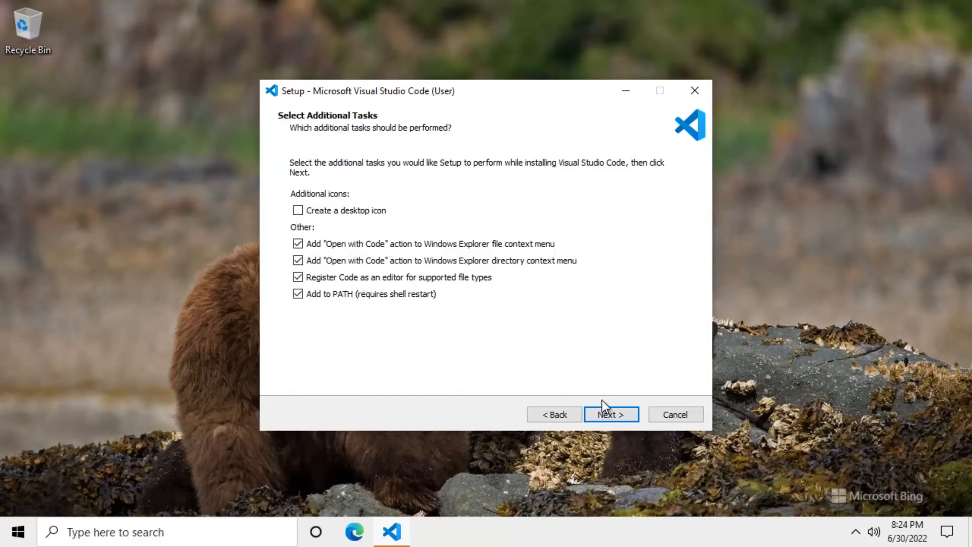
- Run the VS Code installation and finish with 'Launch Visual Studio Code' checked
click(610, 414)
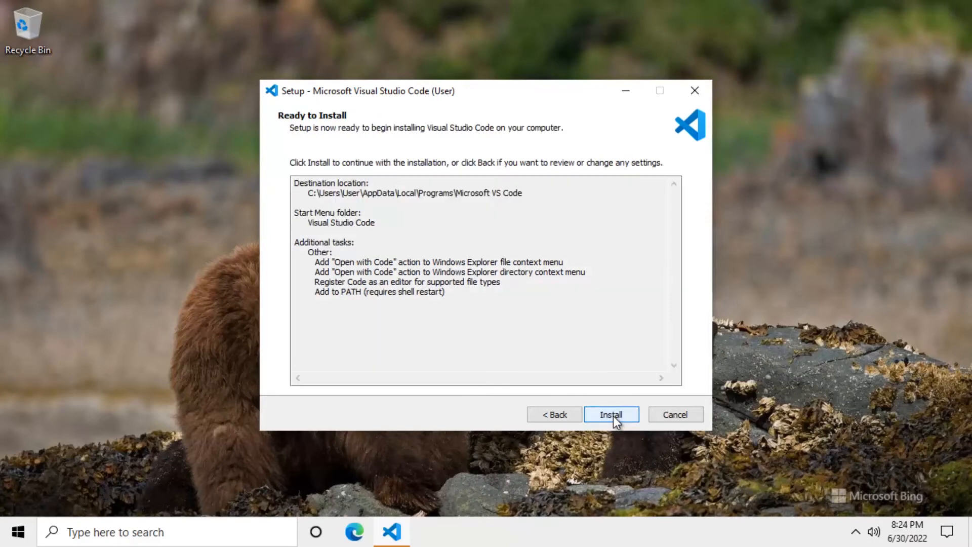
click(610, 414)
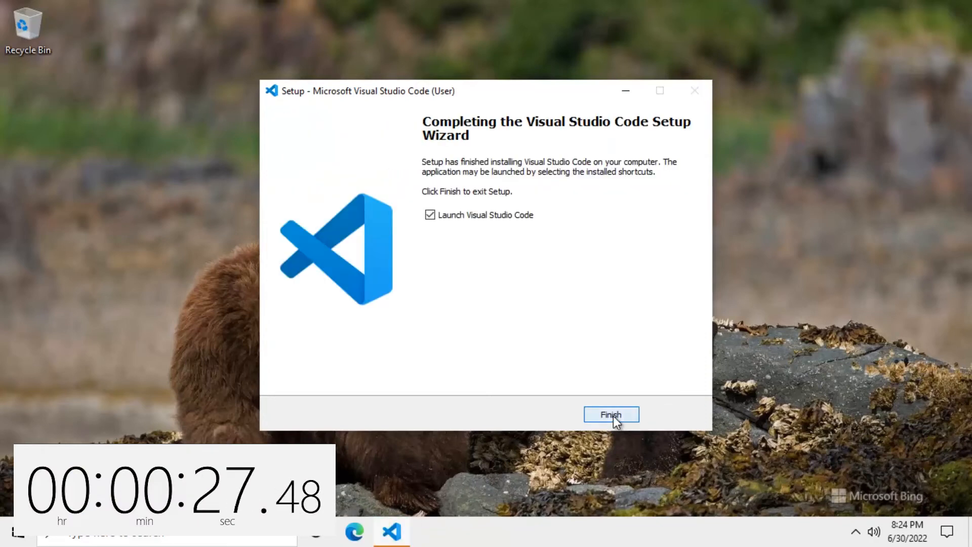
click(610, 414)
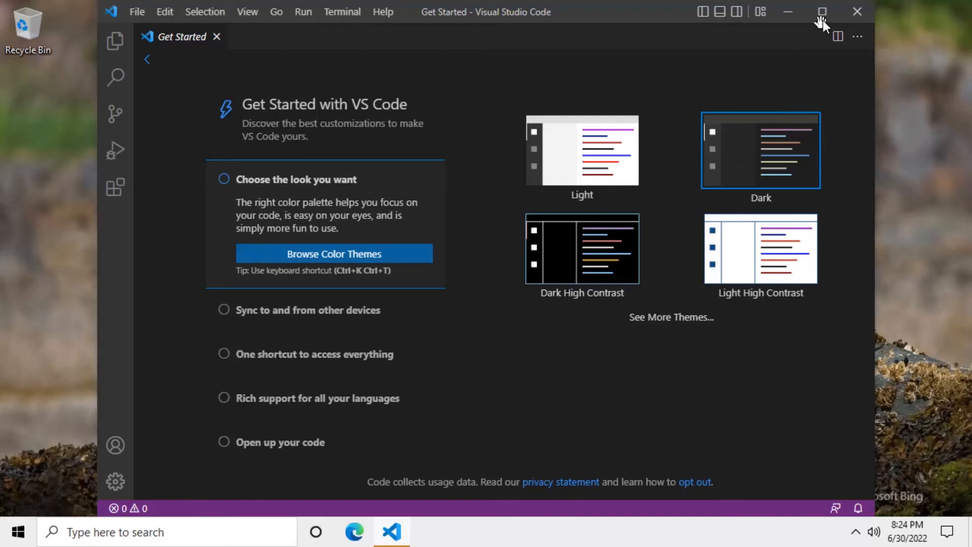
- Maximize VS Code and show the Extensions marketplace listing Python, Jupyter and C/C++
click(822, 11)
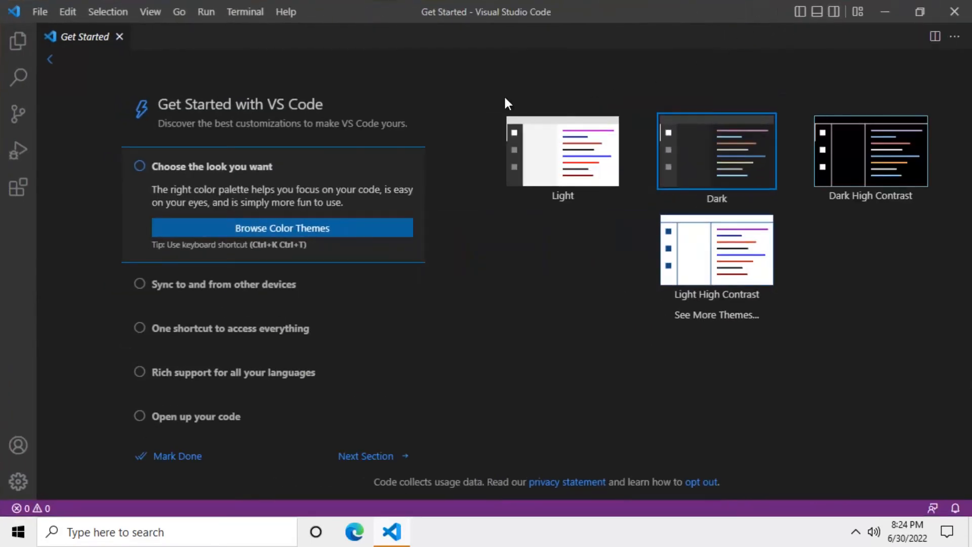
click(18, 188)
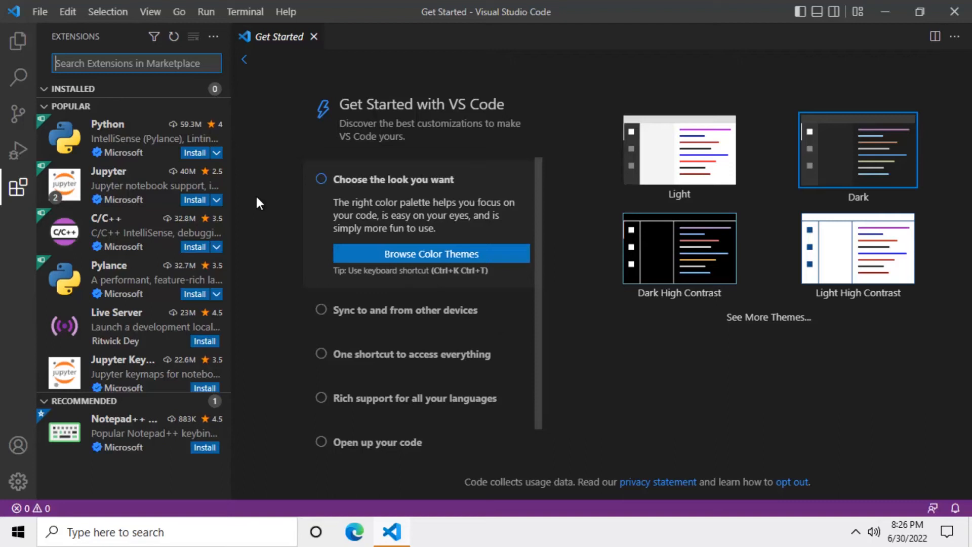
key(ctrl+Right)
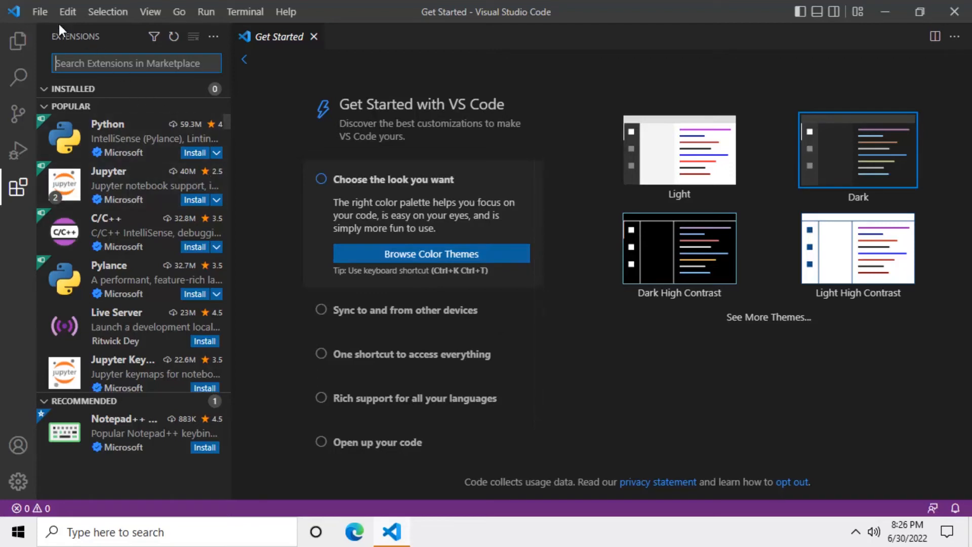
- Search Settings for 'telemetry' and set Telemetry Level to 'off'
click(39, 11)
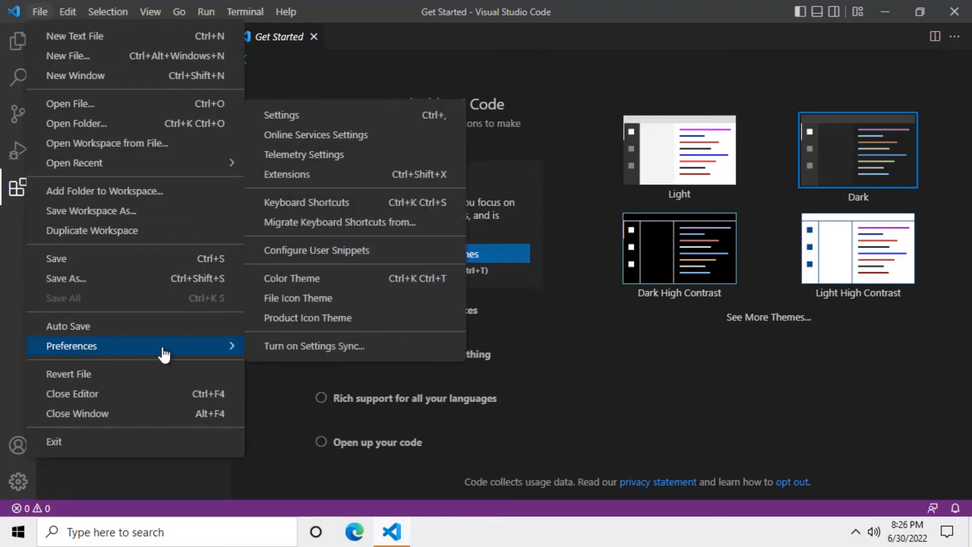
mouse_move(281, 115)
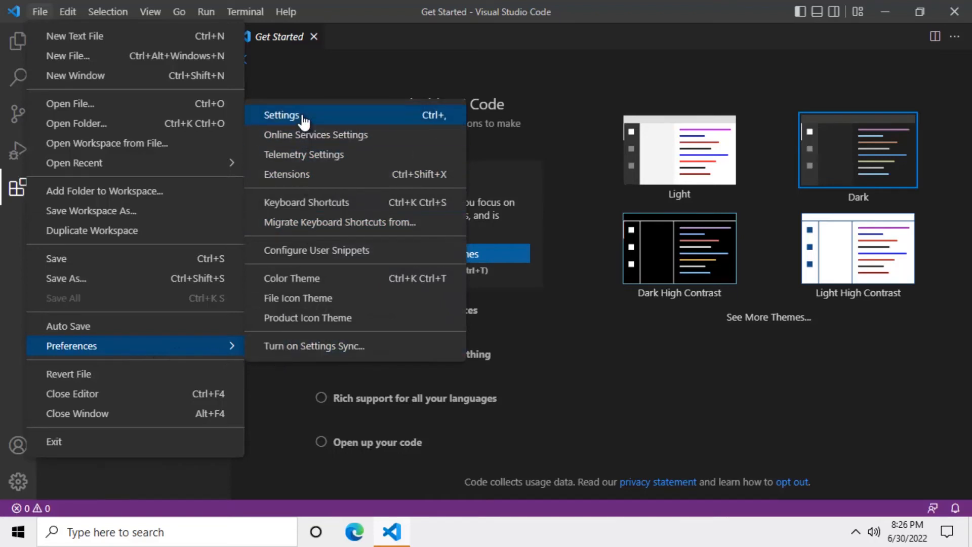
click(281, 115)
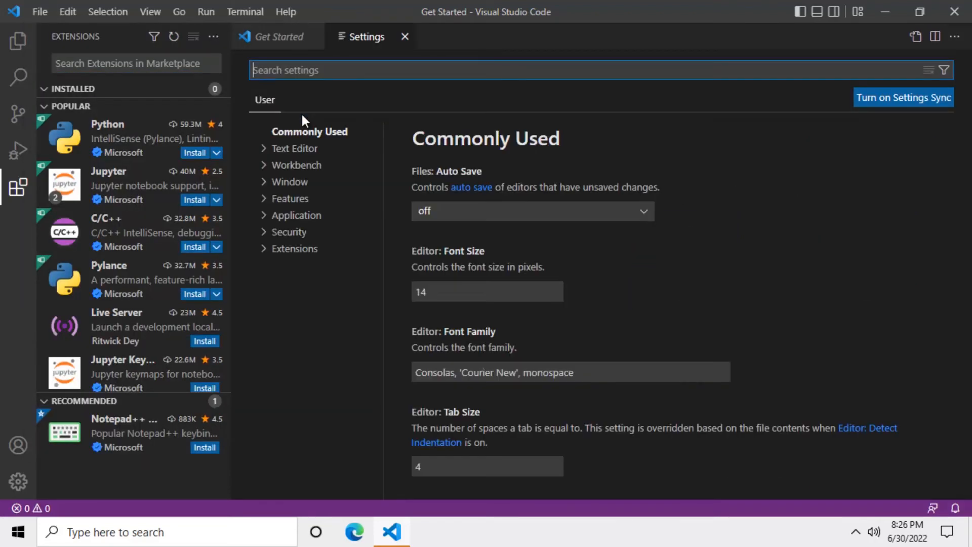
text(telemetry)
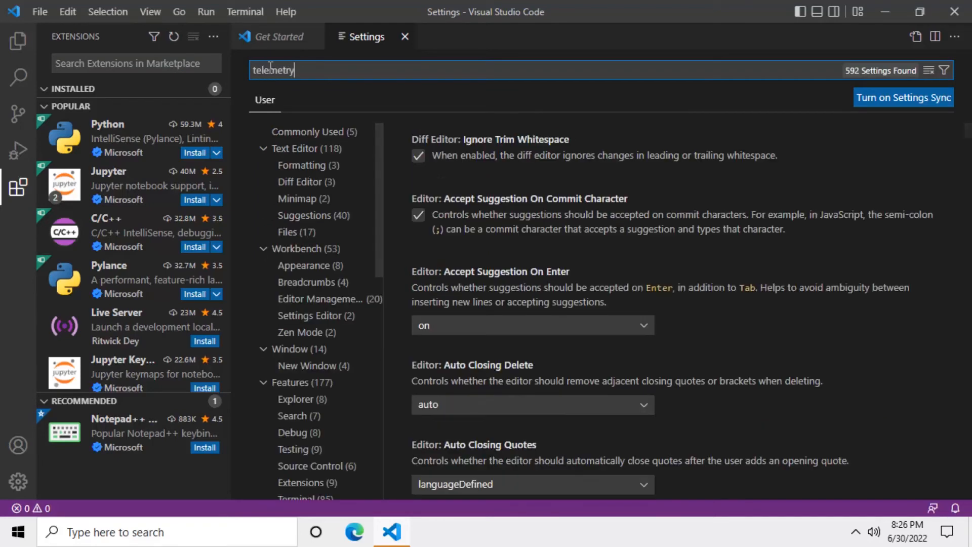
text(telemetry)
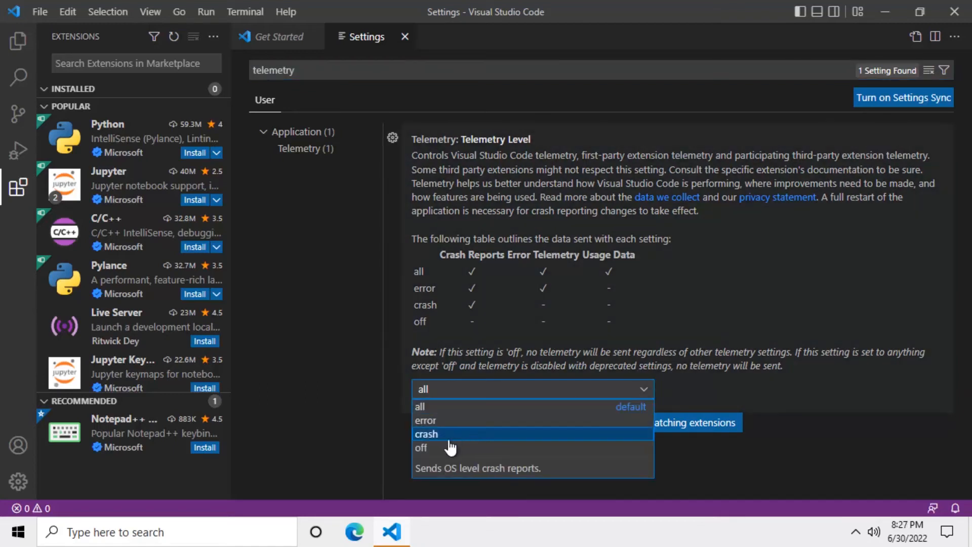
click(421, 447)
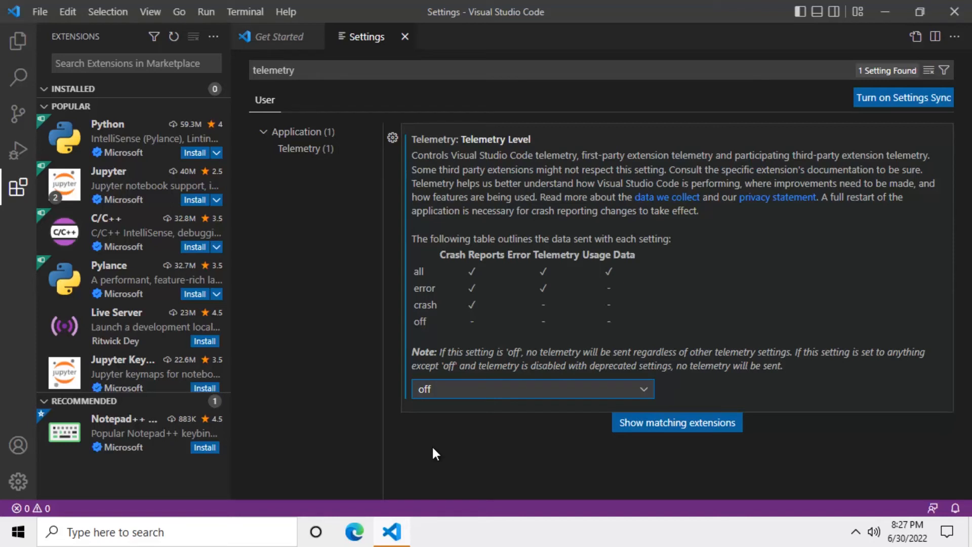
click(136, 63)
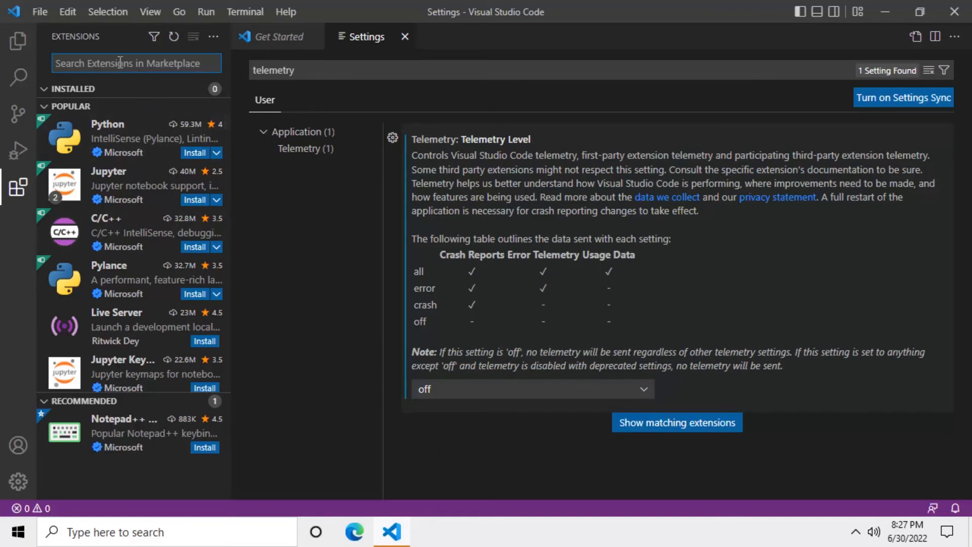
- Search the marketplace for 'platformio' and install PlatformIO IDE
text(platformio)
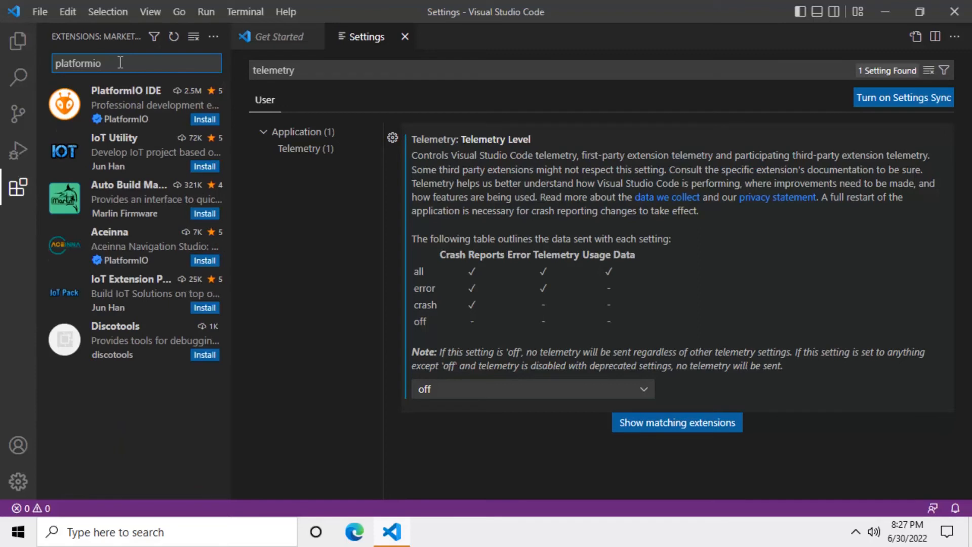
mouse_move(64, 104)
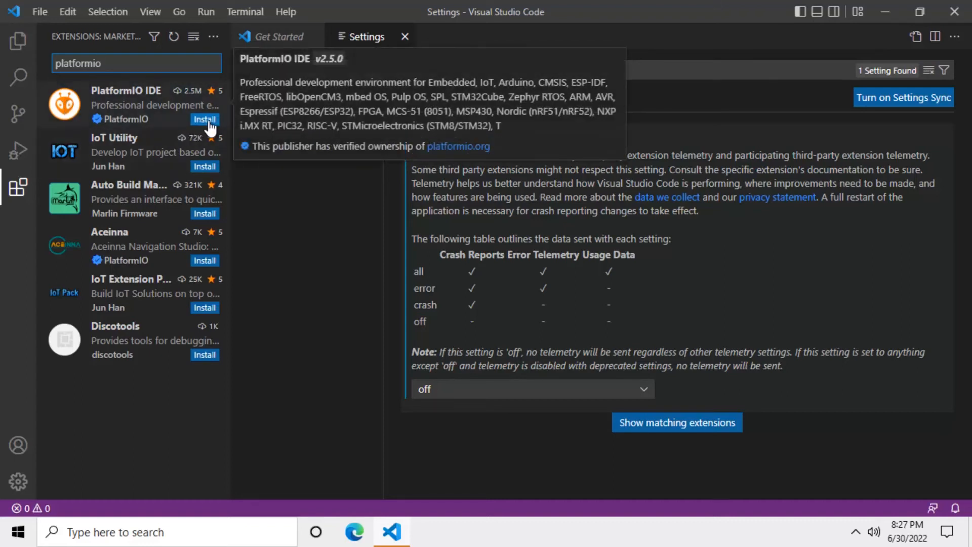
mouse_move(204, 119)
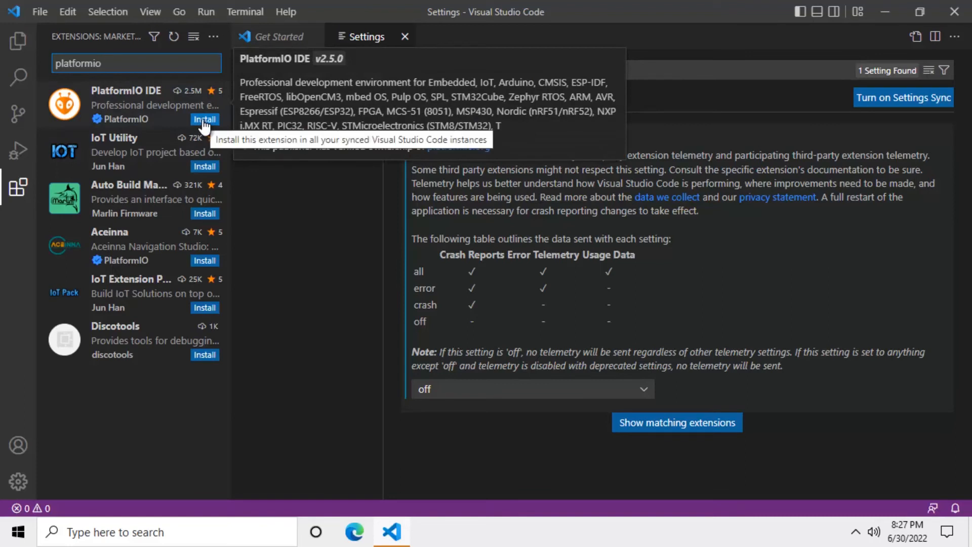
click(204, 119)
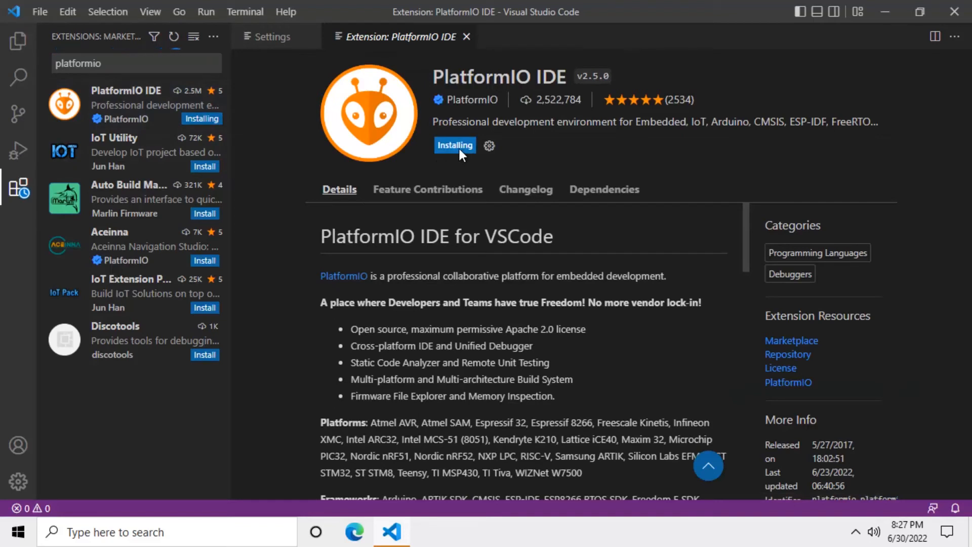
mouse_move(474, 164)
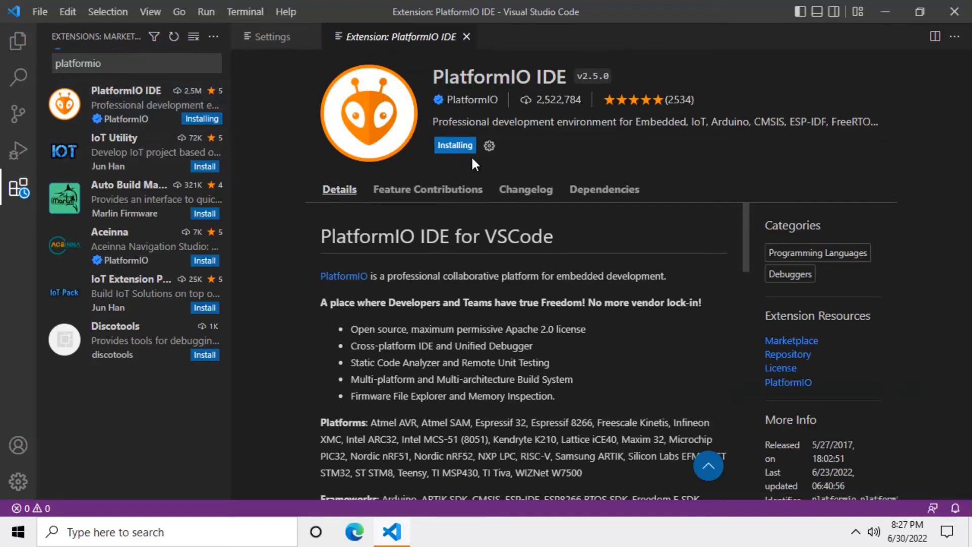
mouse_move(589, 170)
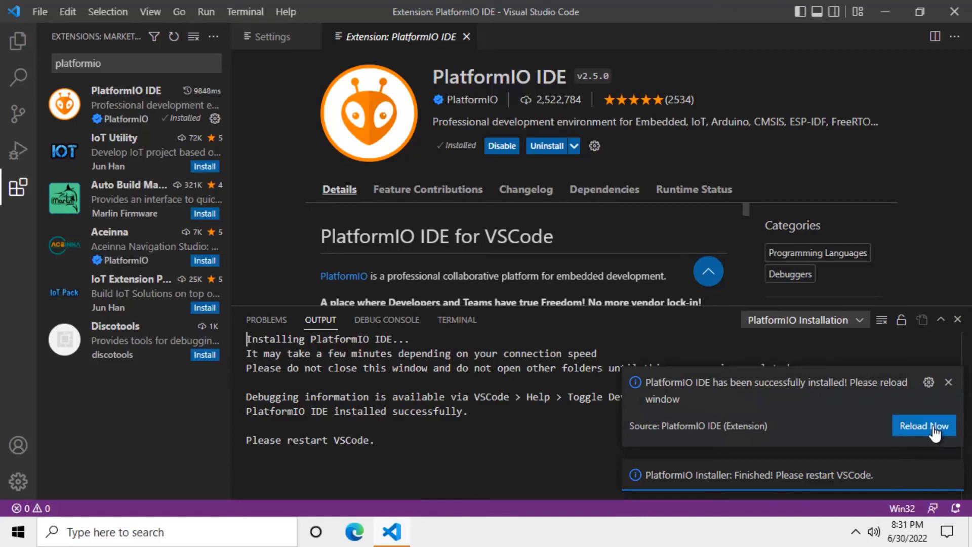
mouse_move(924, 425)
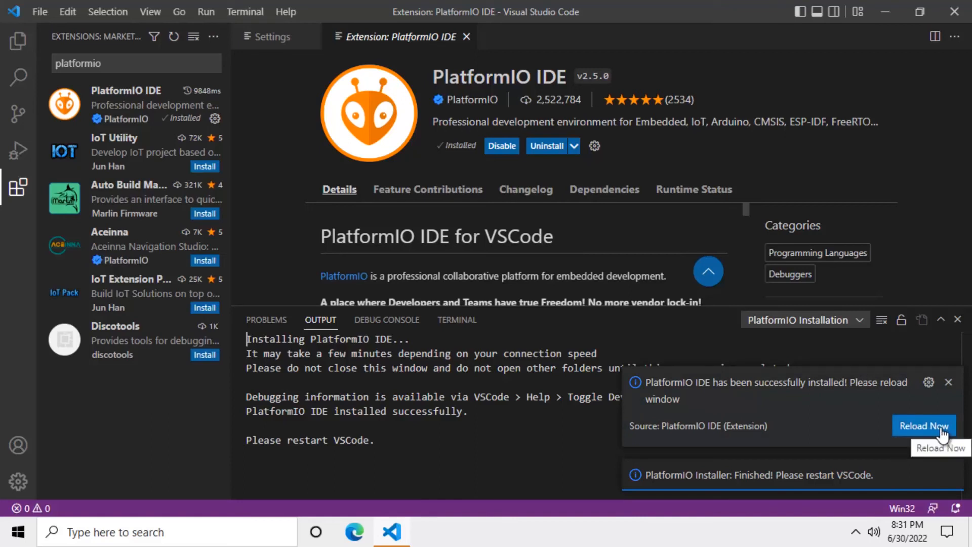
- Reload VS Code to activate PlatformIO IDE, then close the editor
click(923, 425)
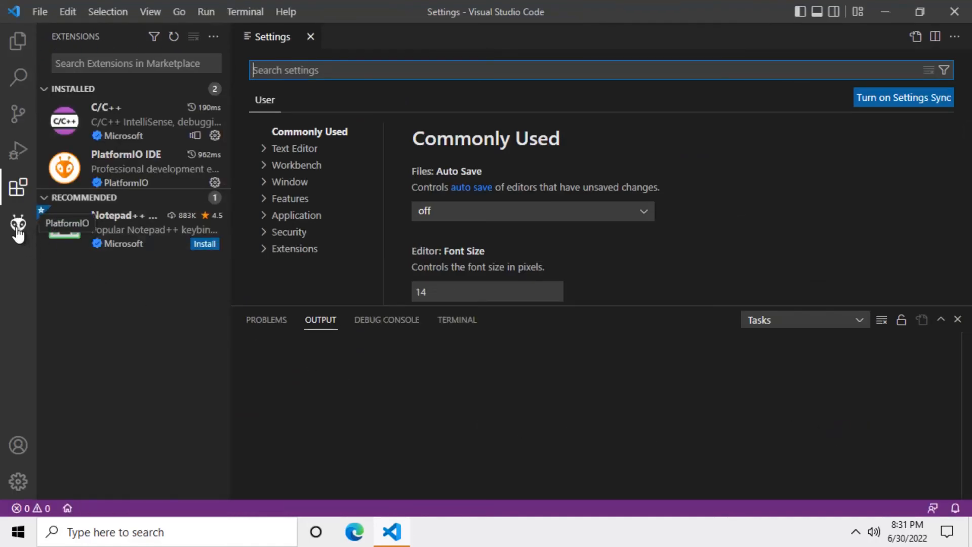
mouse_move(50, 260)
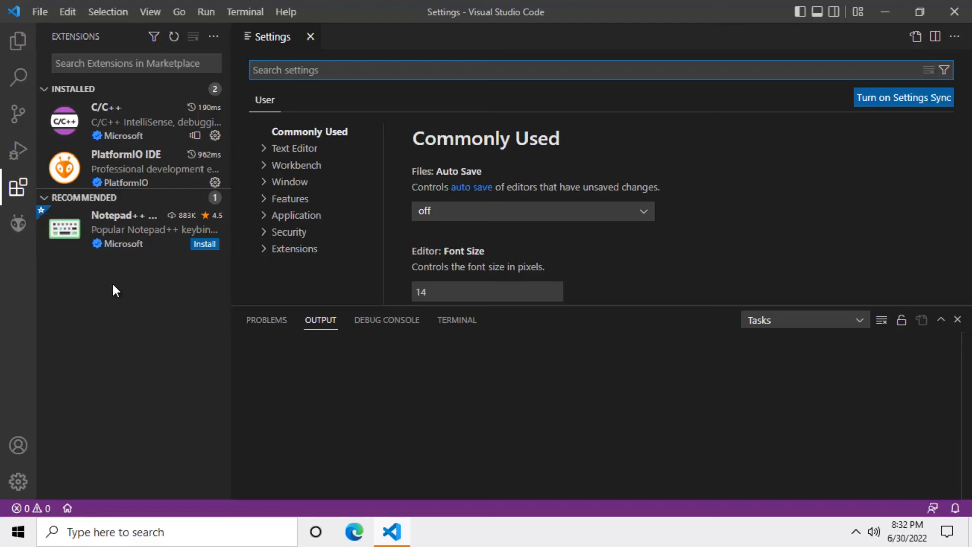
click(885, 11)
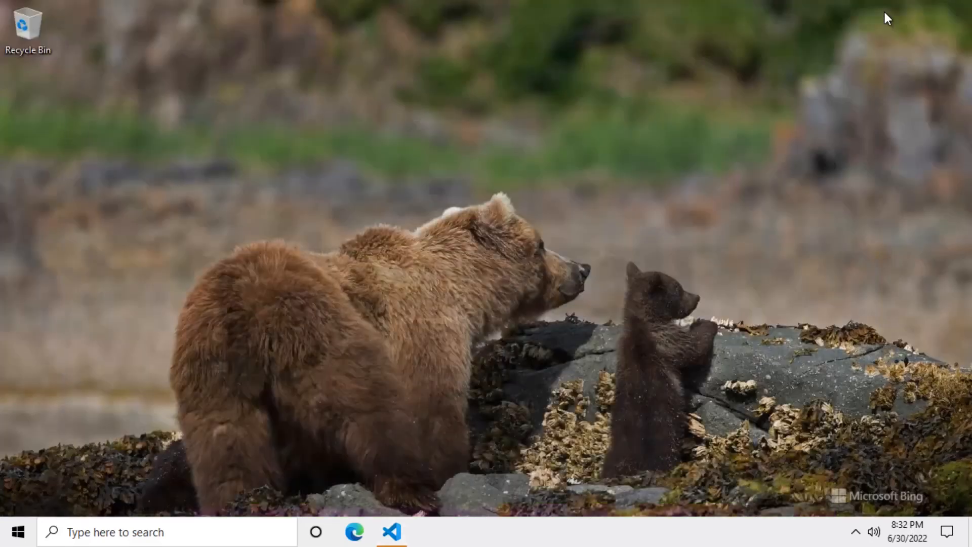